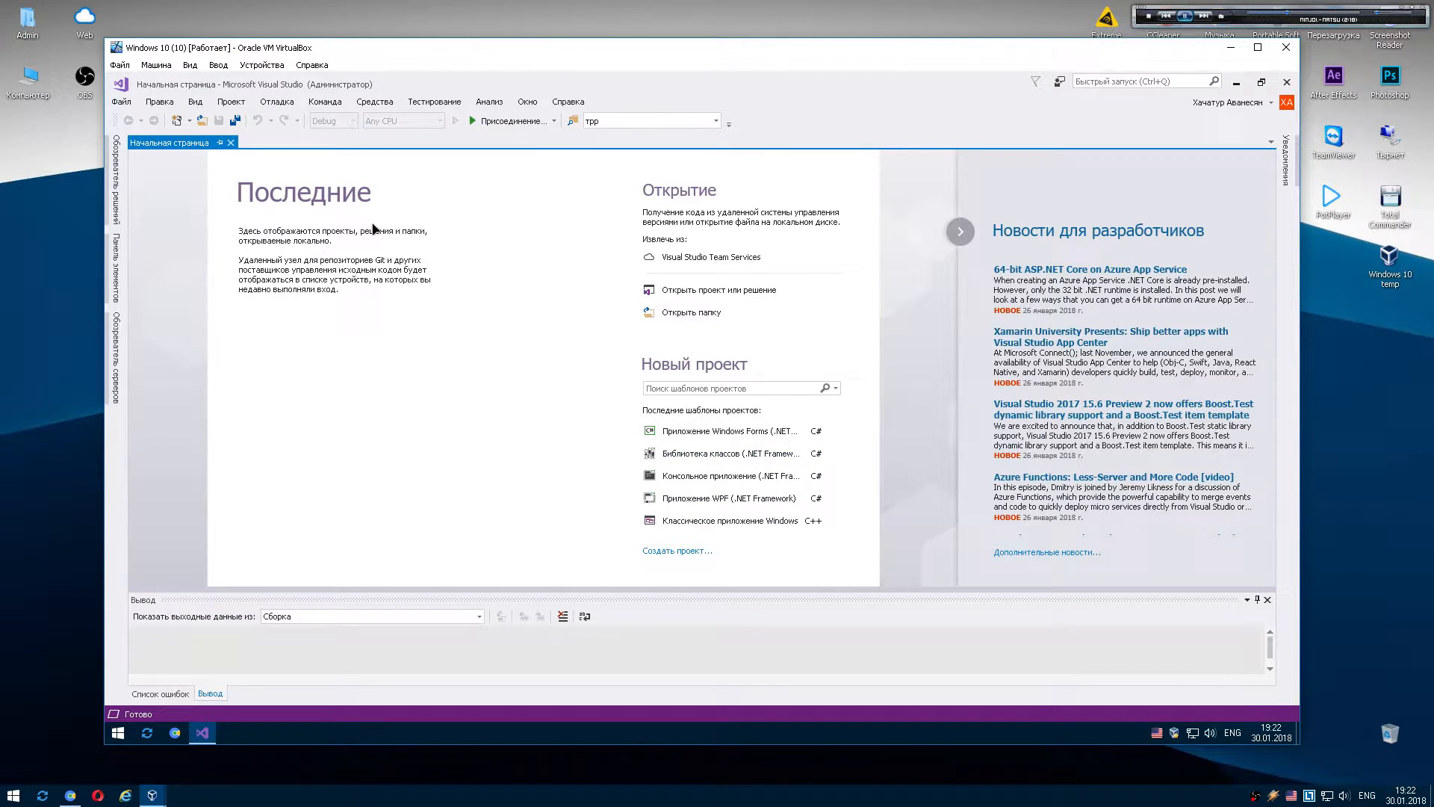
Create a new C# Windows Forms App (.NET Framework) project, WindowsFormsApp1.
left_click(677, 550)
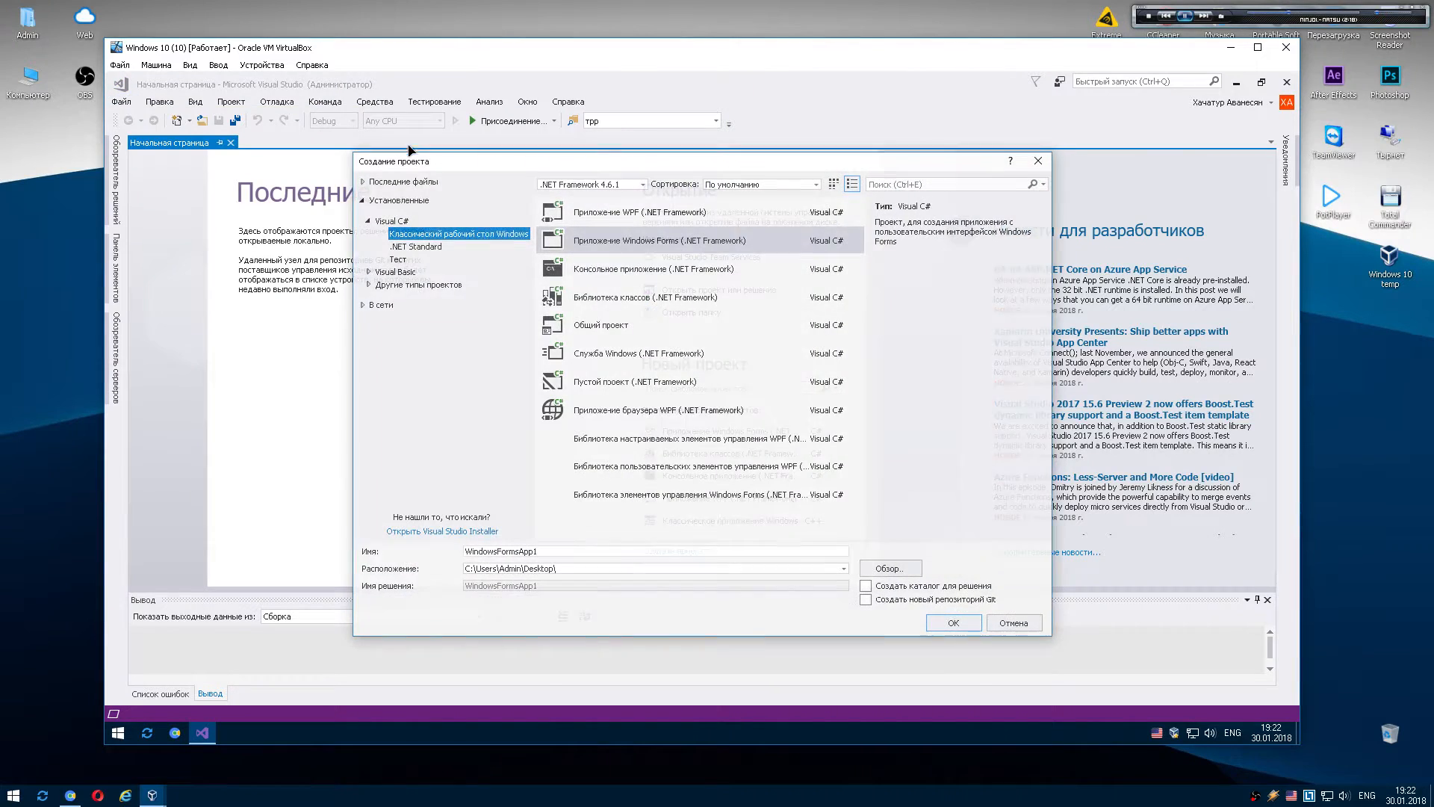
left_click(951, 622)
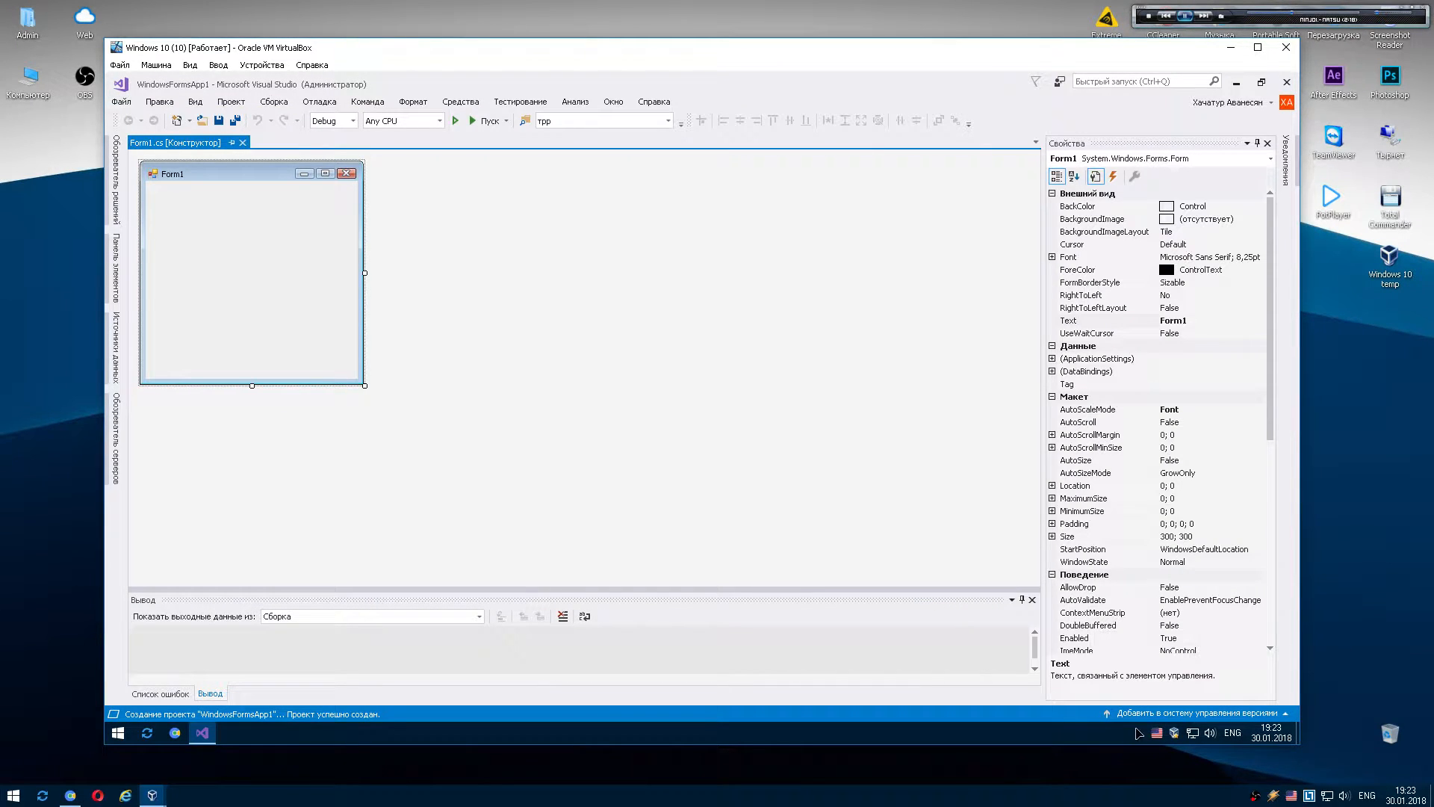
mouse_move(260, 279)
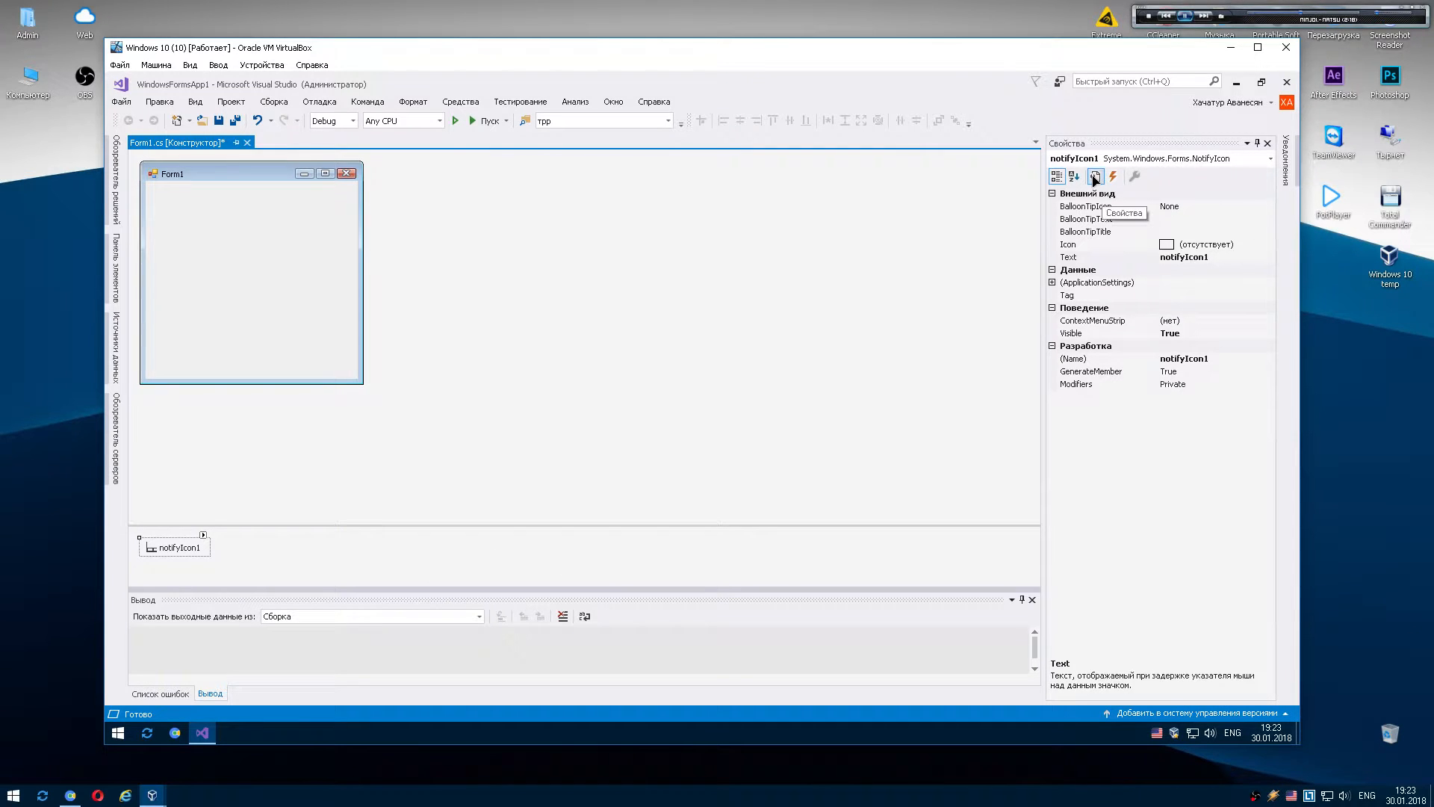
Set notifyIcon1's Visible to False and bring up the file picker for its Icon image.
left_click(1085, 333)
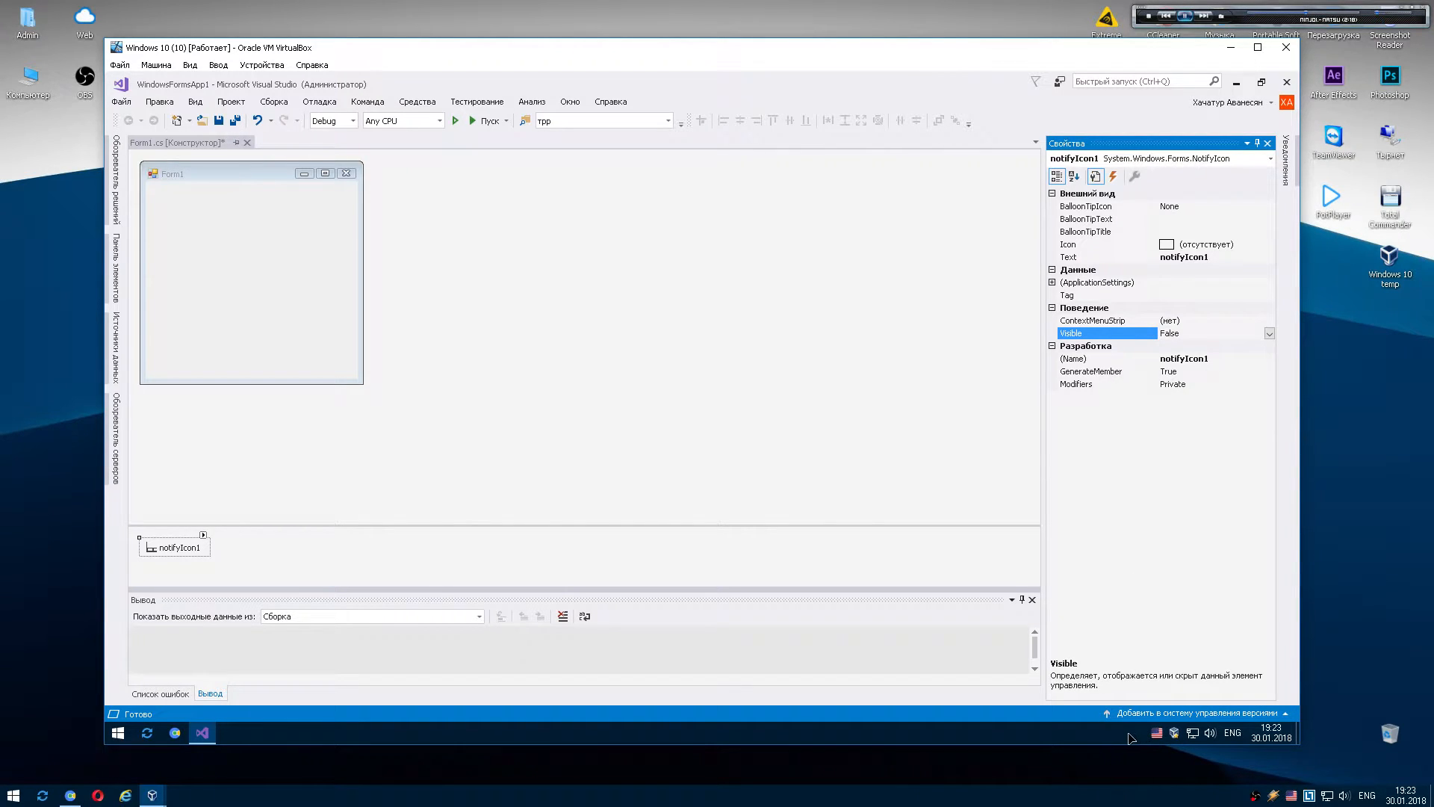
left_click(1098, 244)
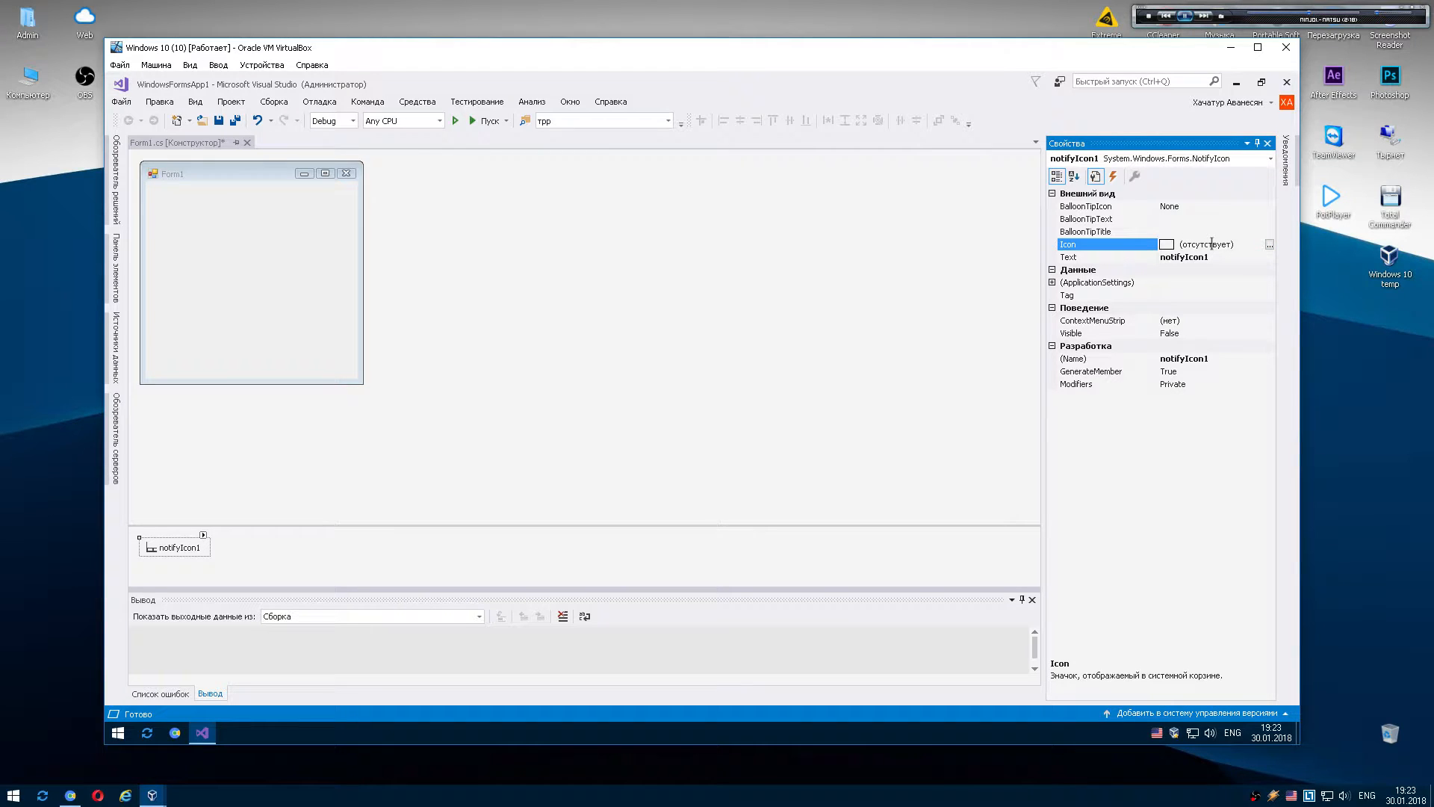
left_click(1269, 243)
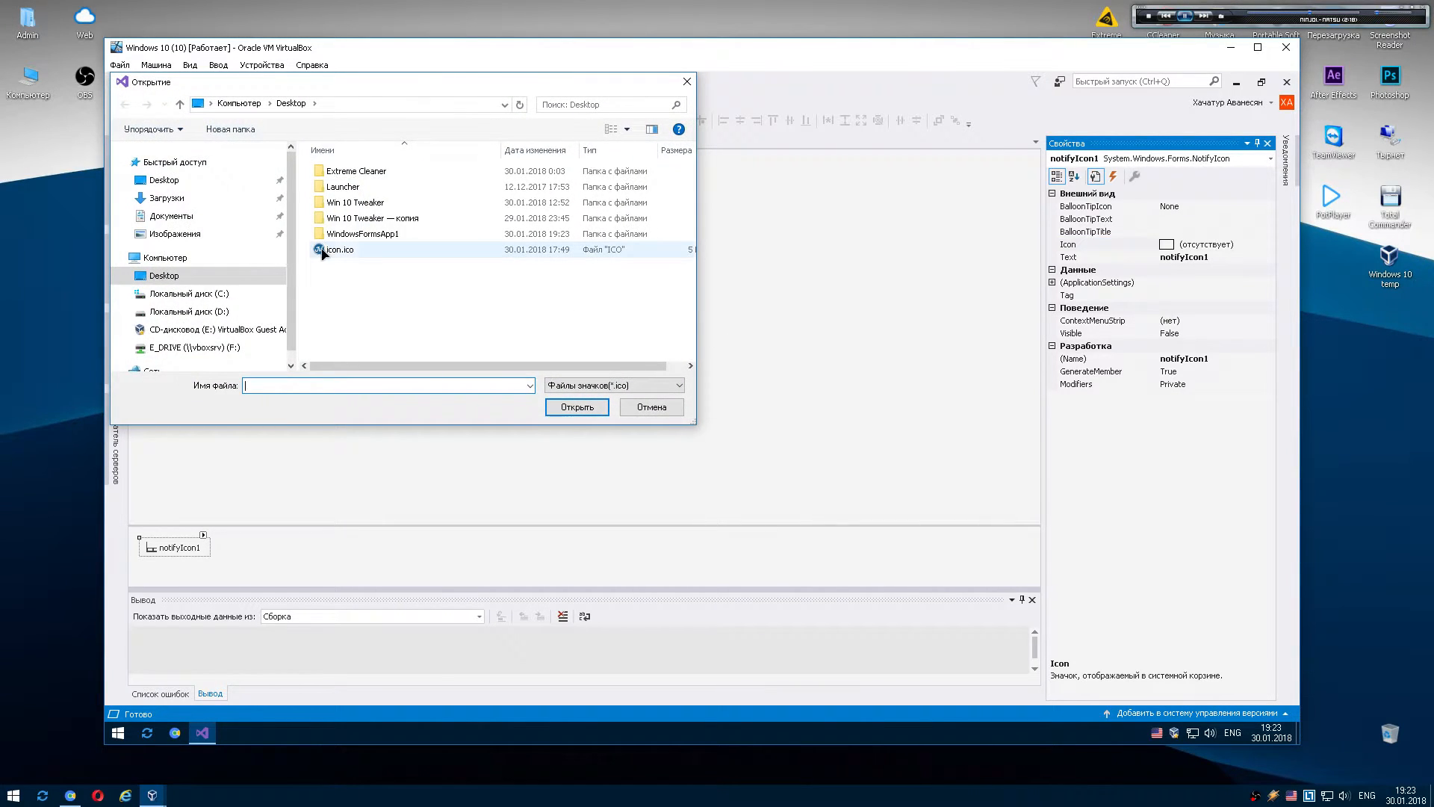
Choose icon.ico as the image for the tray icon and Form1.
left_click(577, 407)
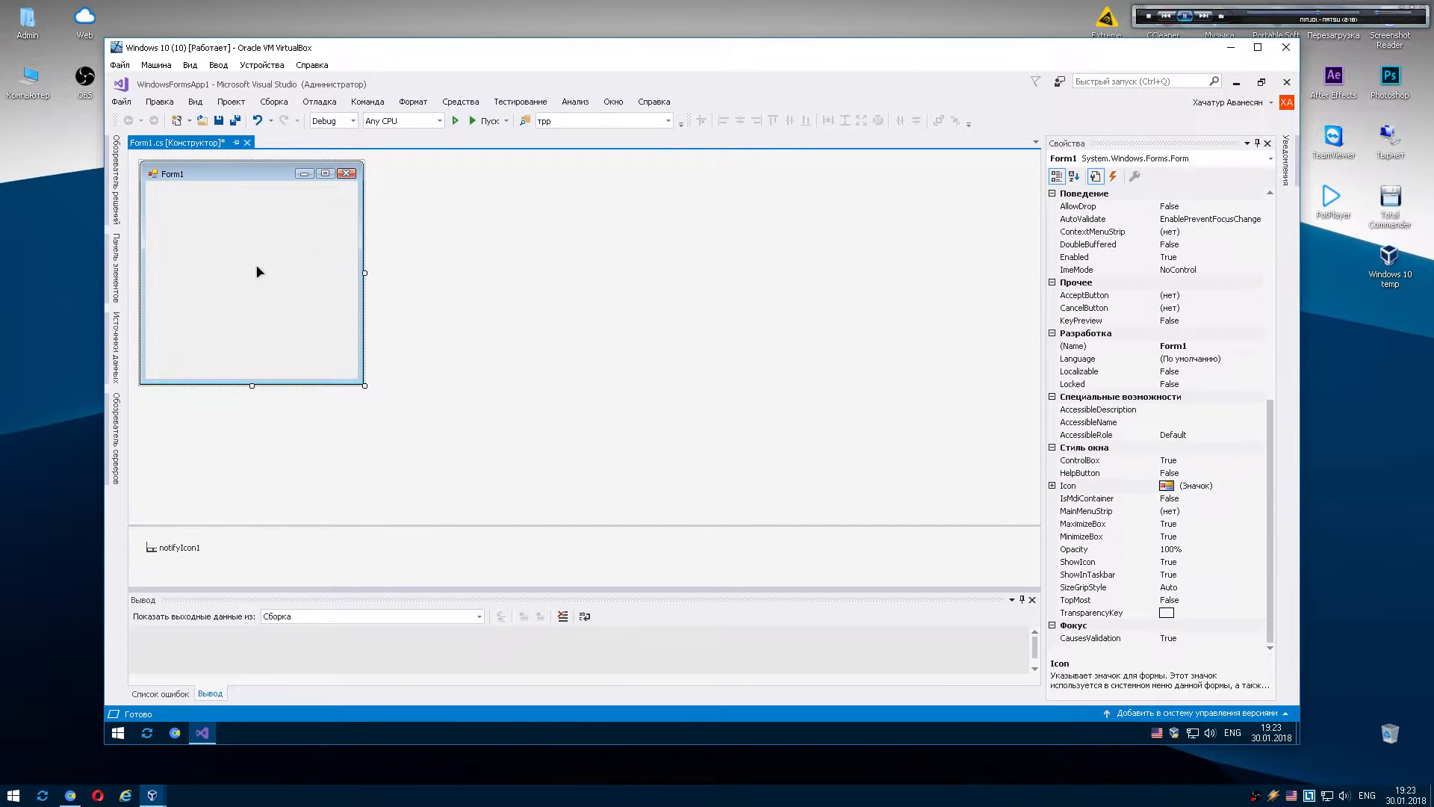
Set BalloonTipTitle "Name of Application" and tip text in Form1_Load, and this.Show() restore on tray double-click.
double_click(258, 272)
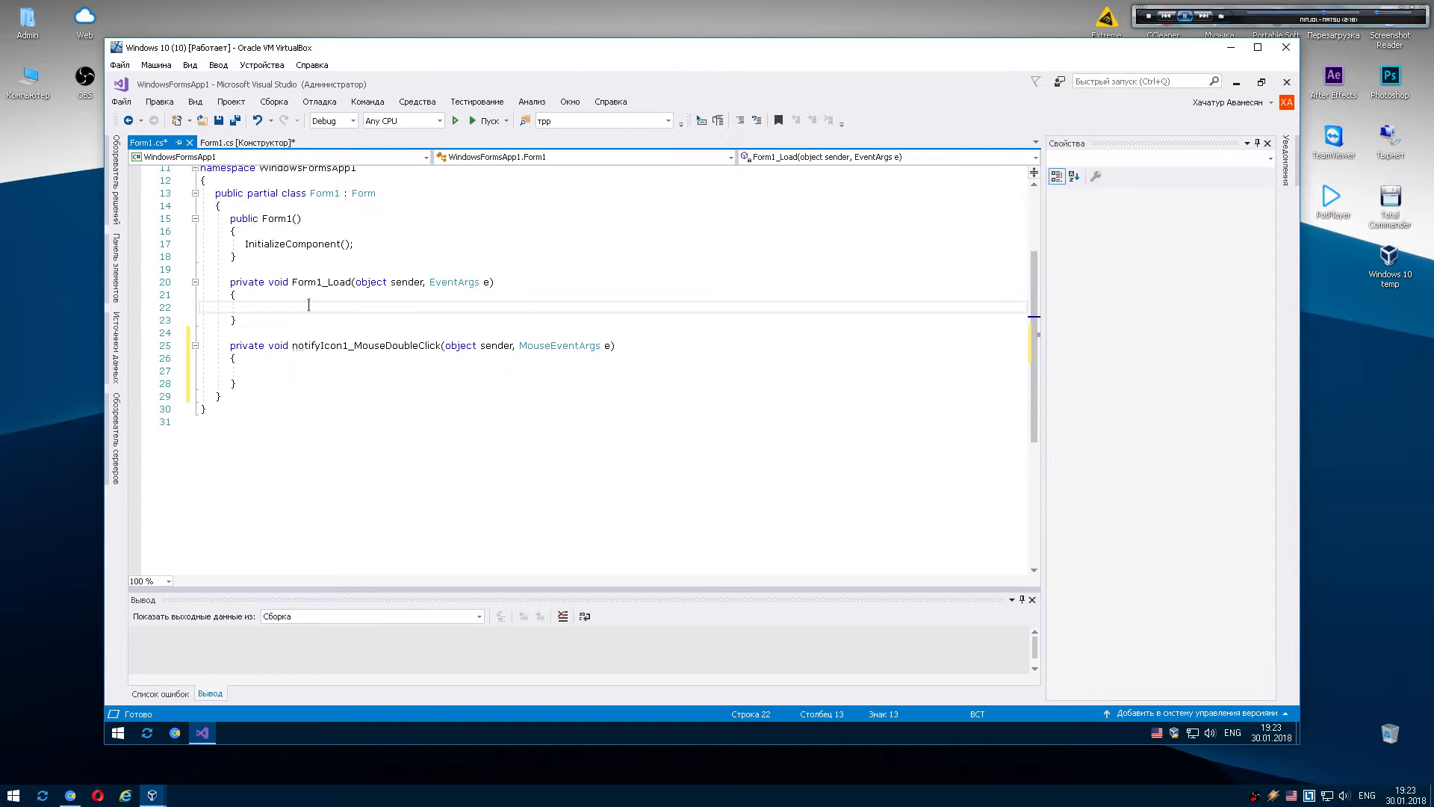
type("notifyIcon1.BalloonTipTitle = \"Name of Application\";")
type("notifyIcon1.Text = \"Application name\";")
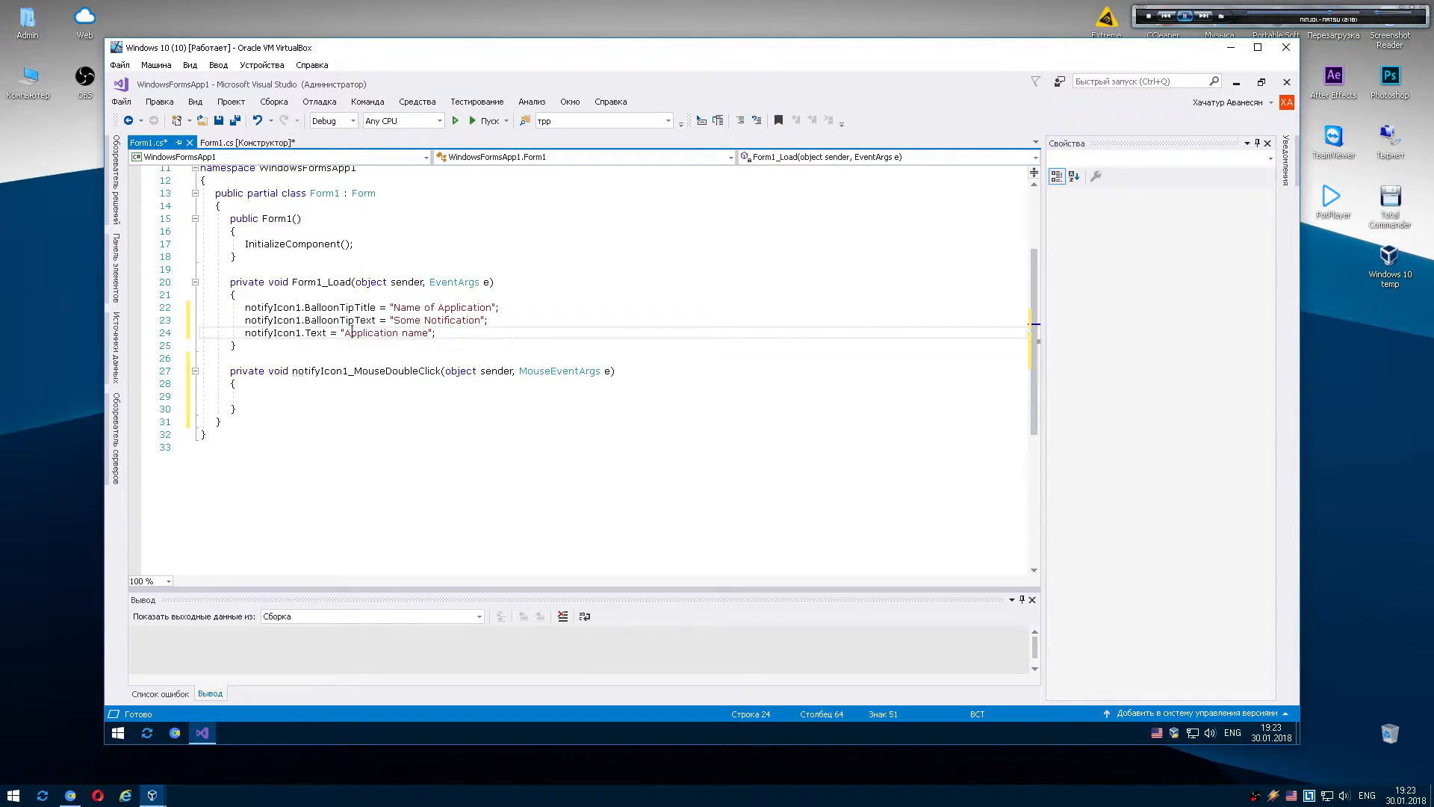
type("2")
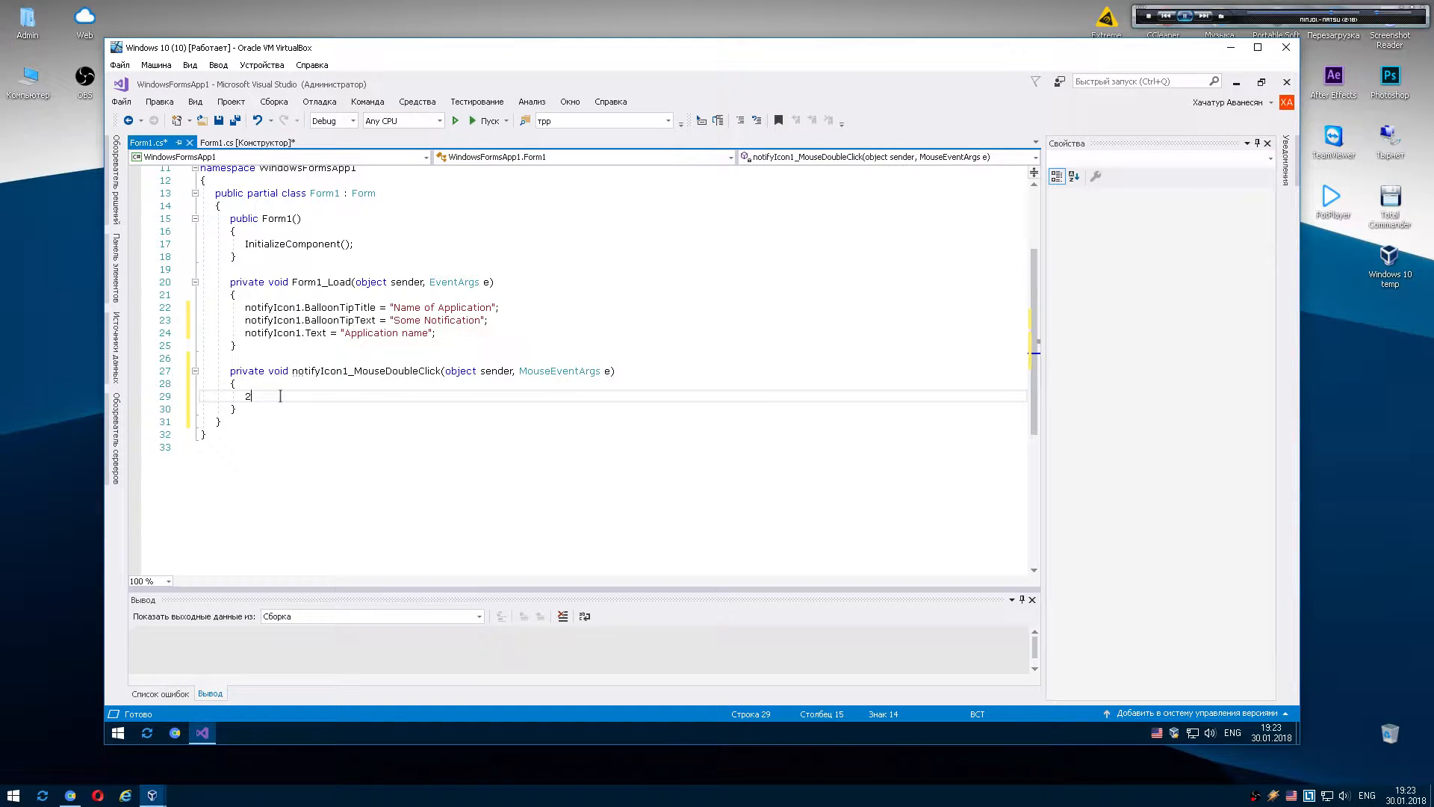
type("this.Show();")
type("notifyIcon1.Visible = false;")
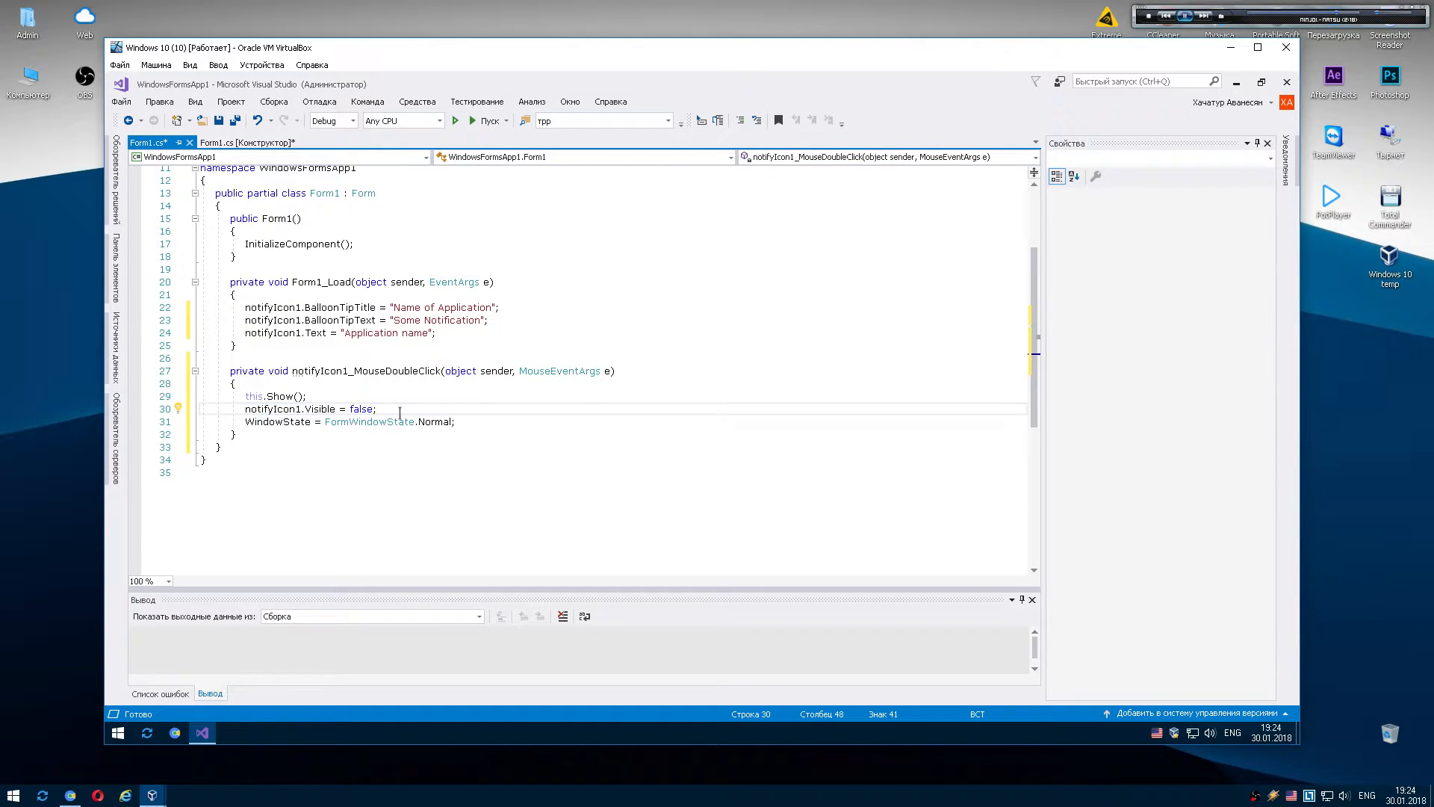
triple_click(349, 422)
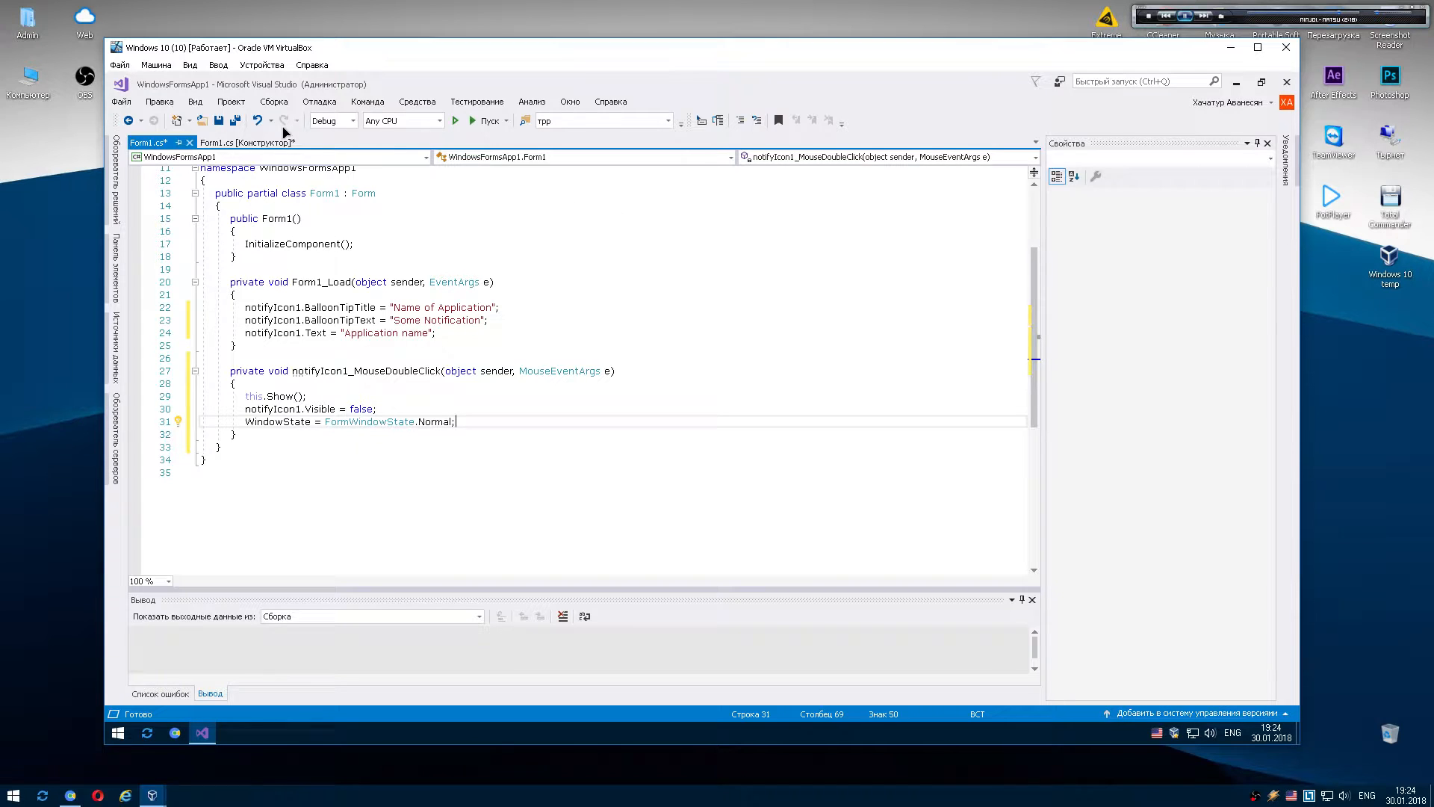
left_click(242, 142)
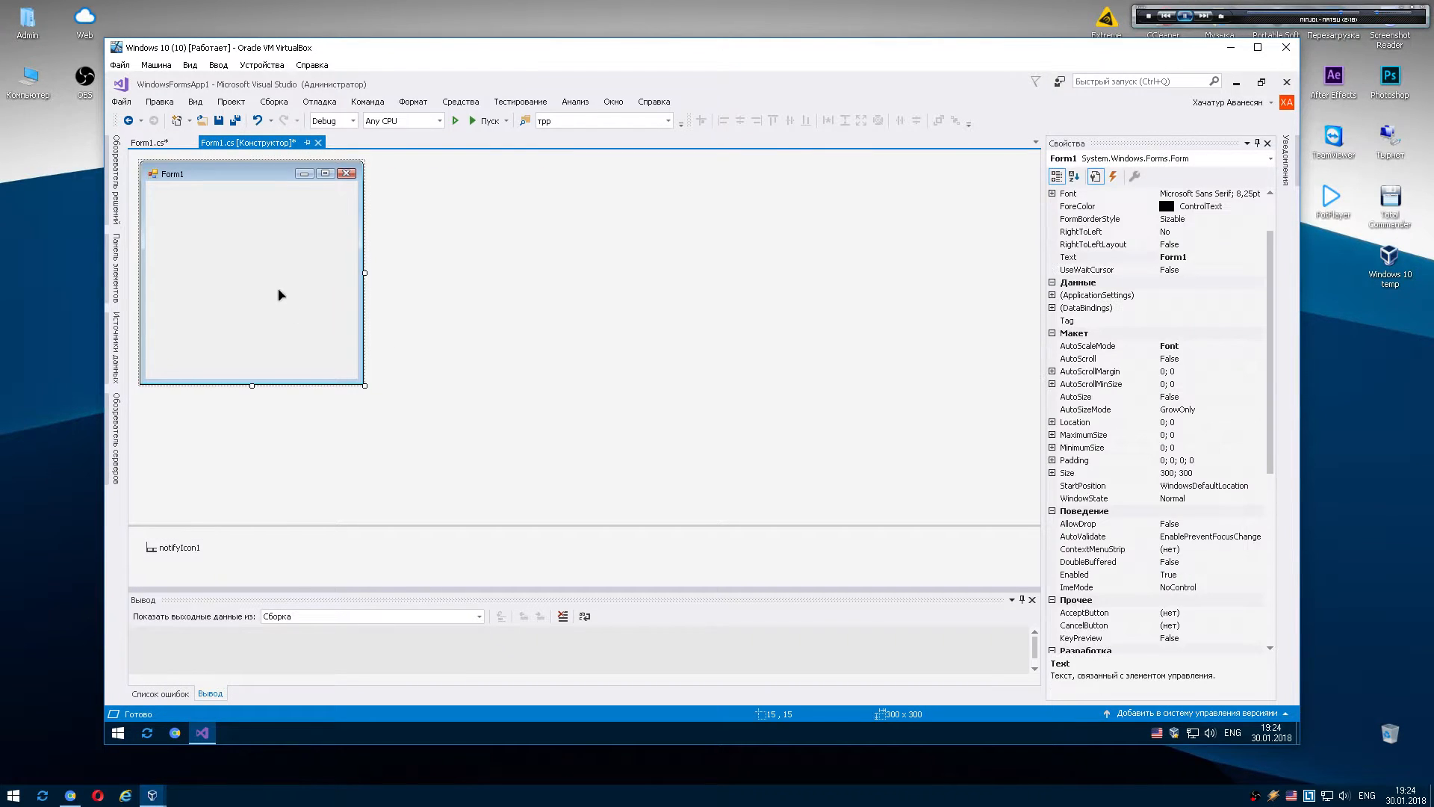
mouse_move(277, 288)
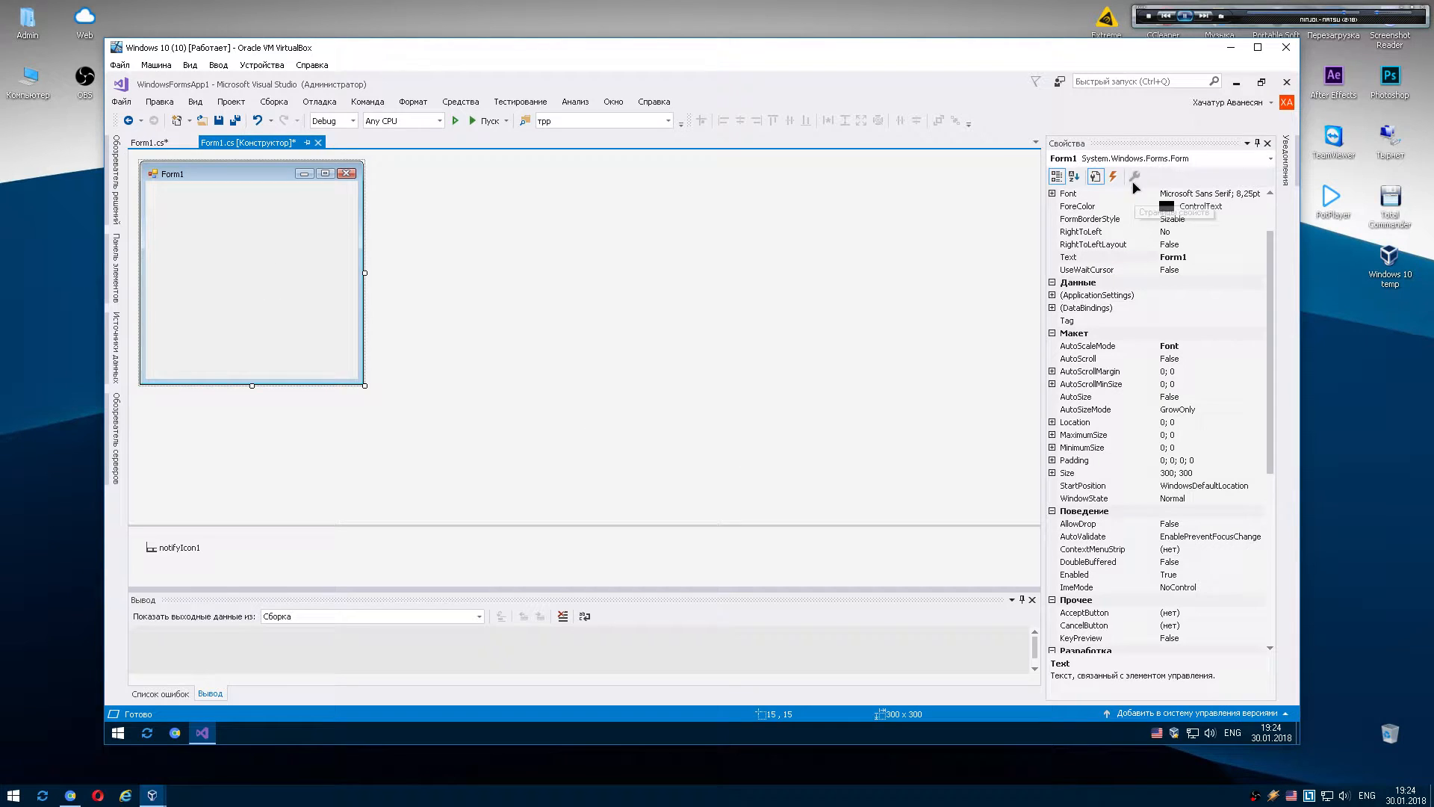
Add a Form1 Resize handler that hides the minimized form to the tray with a balloon tip, then run the app.
left_click(1112, 176)
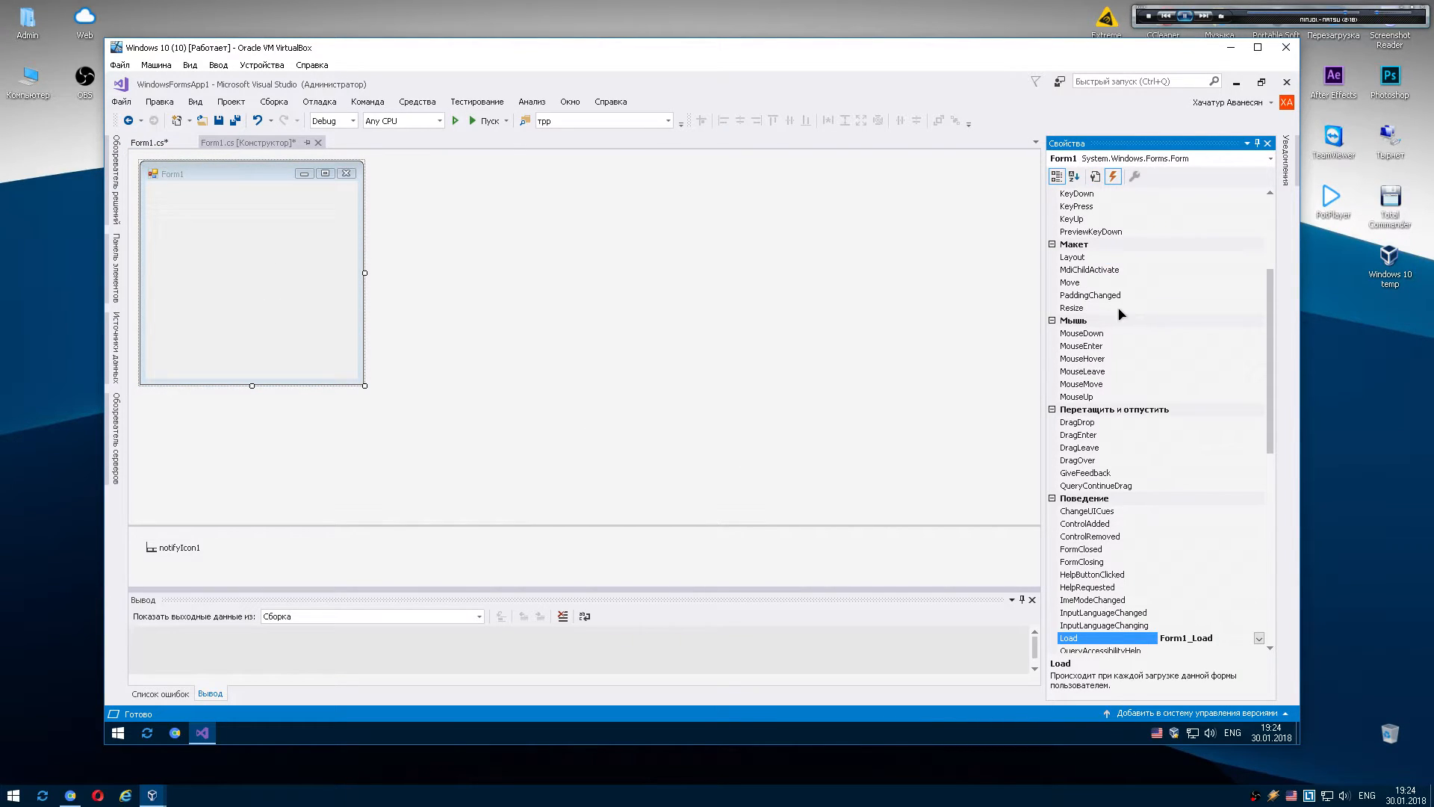
double_click(1073, 308)
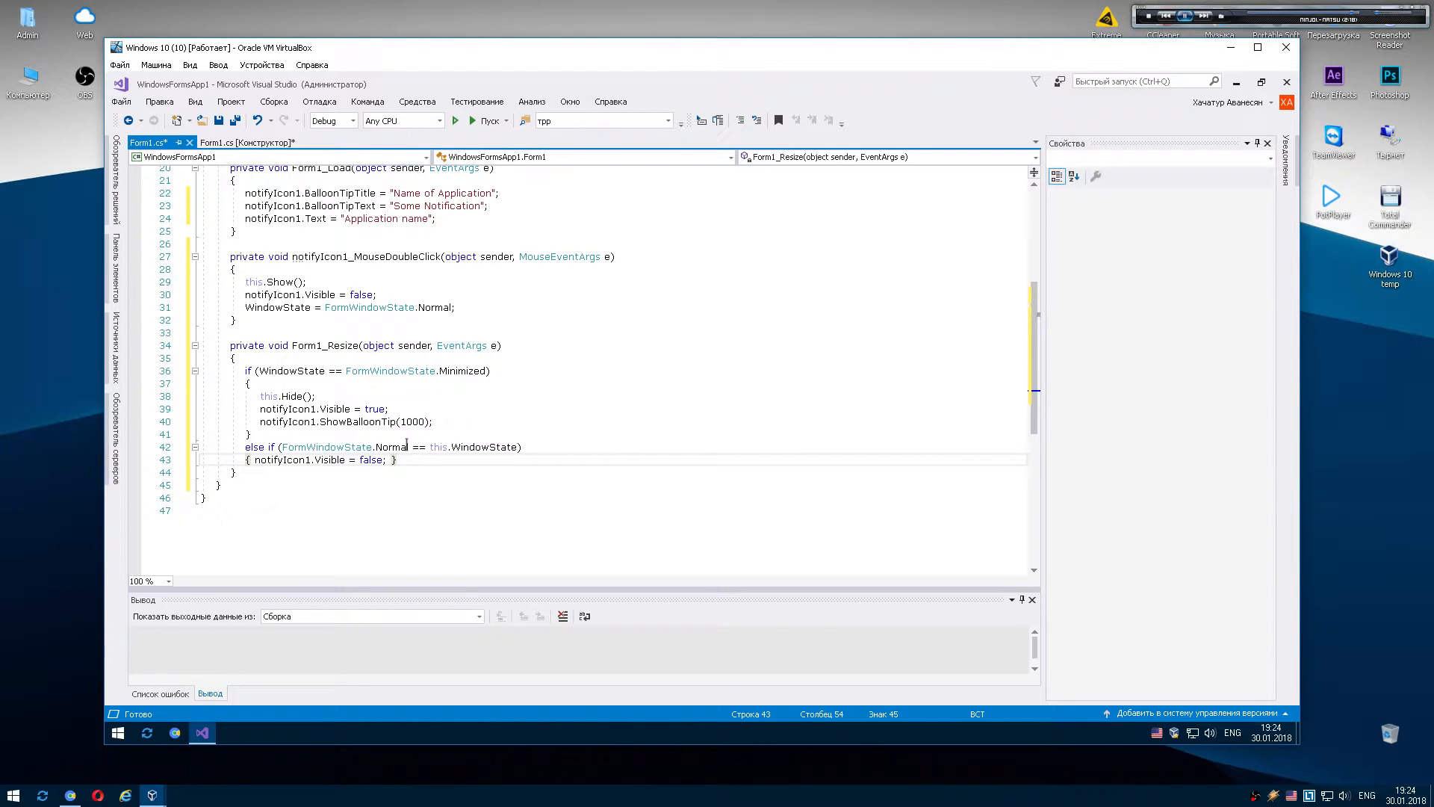
left_click(431, 421)
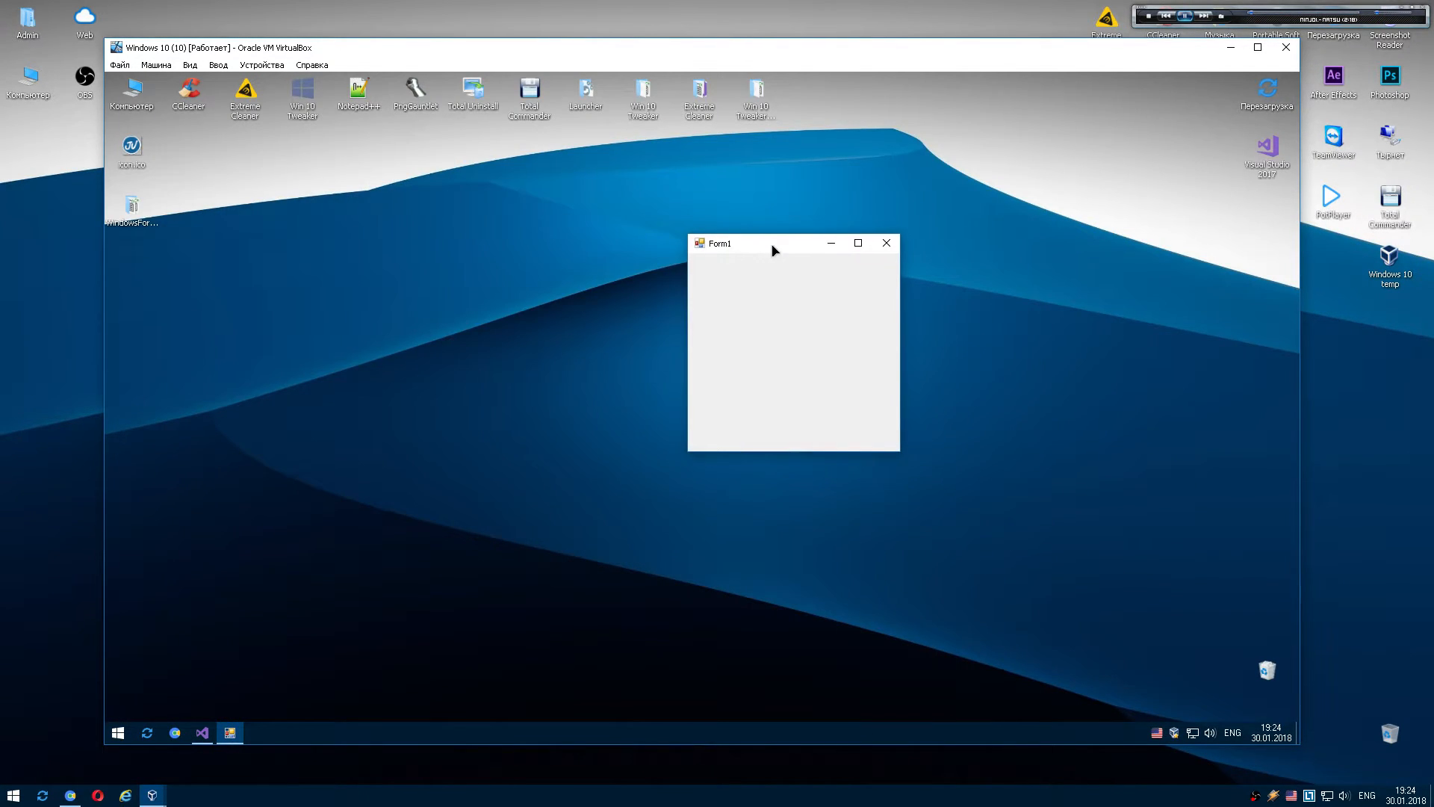
mouse_move(1129, 736)
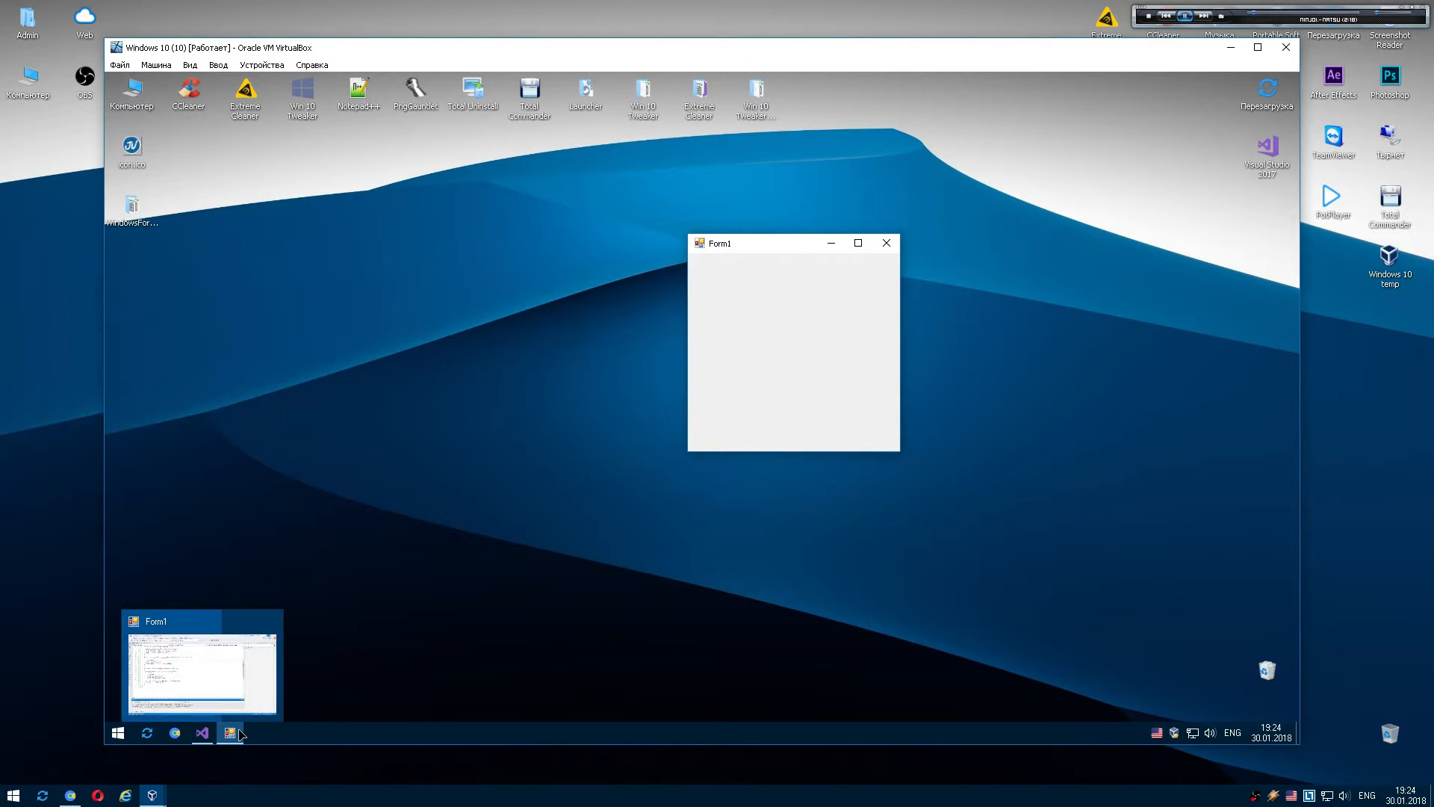
left_click_drag(792, 242, 677, 252)
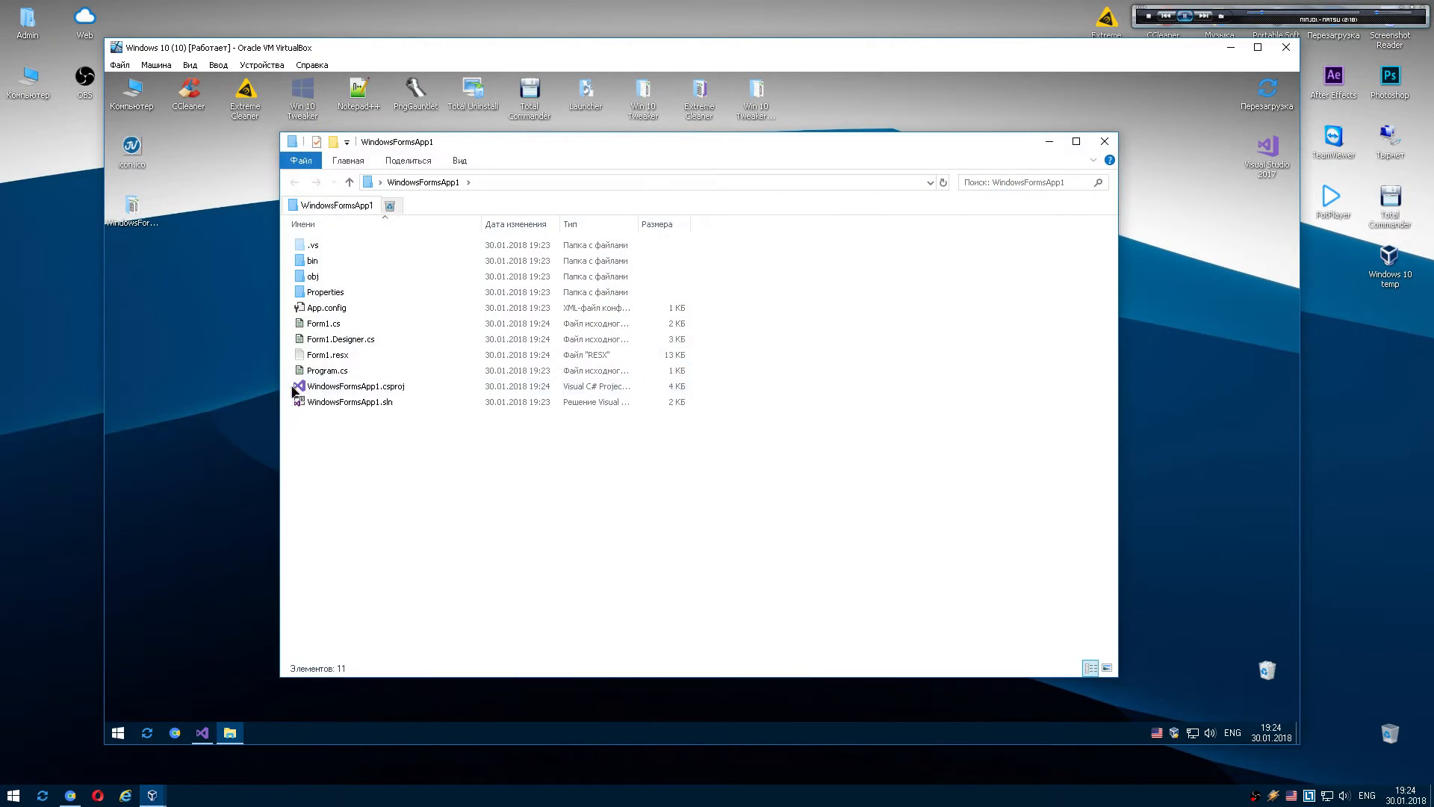
Go into bin\Debug and select the built WindowsFormsApp1.exe.
double_click(312, 260)
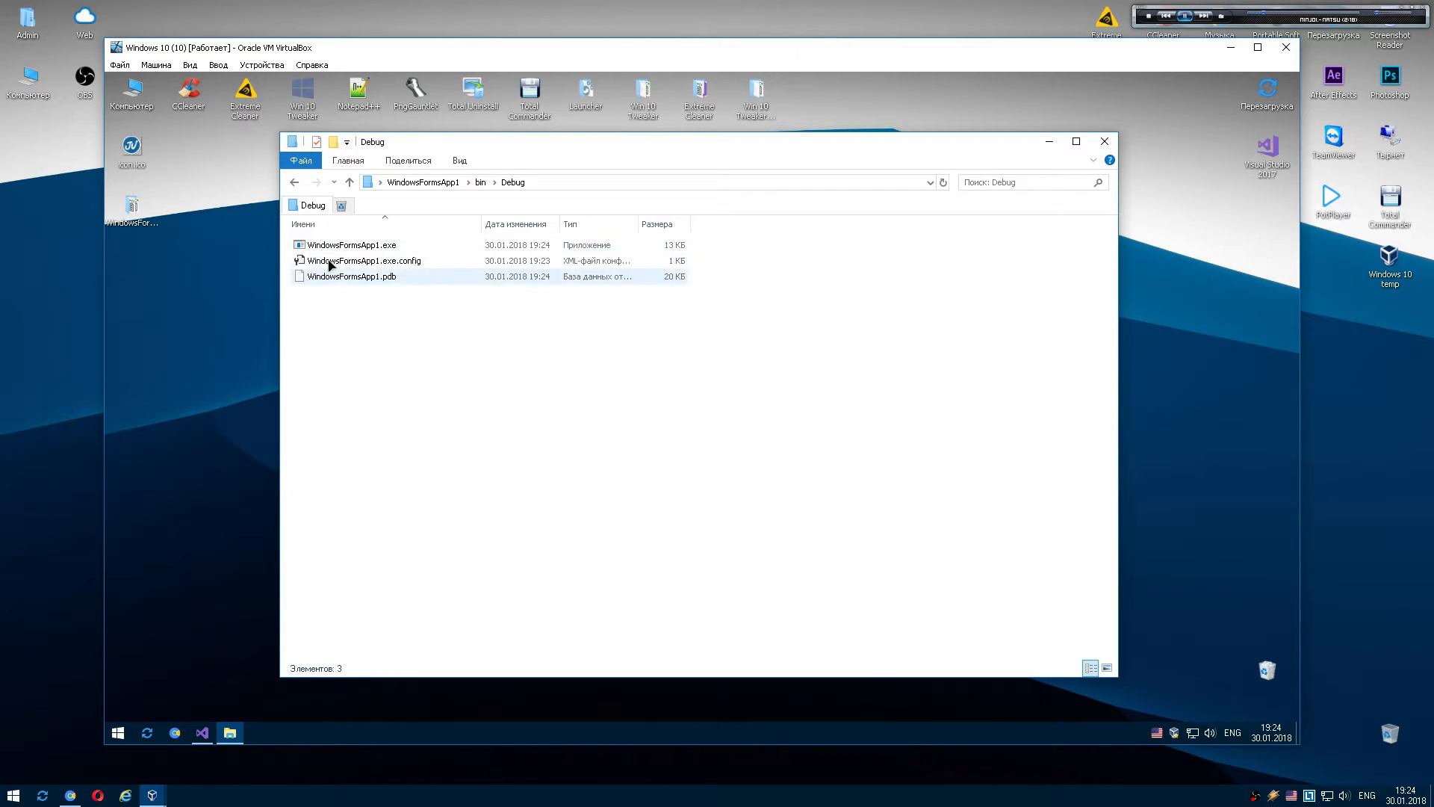
left_click(365, 260)
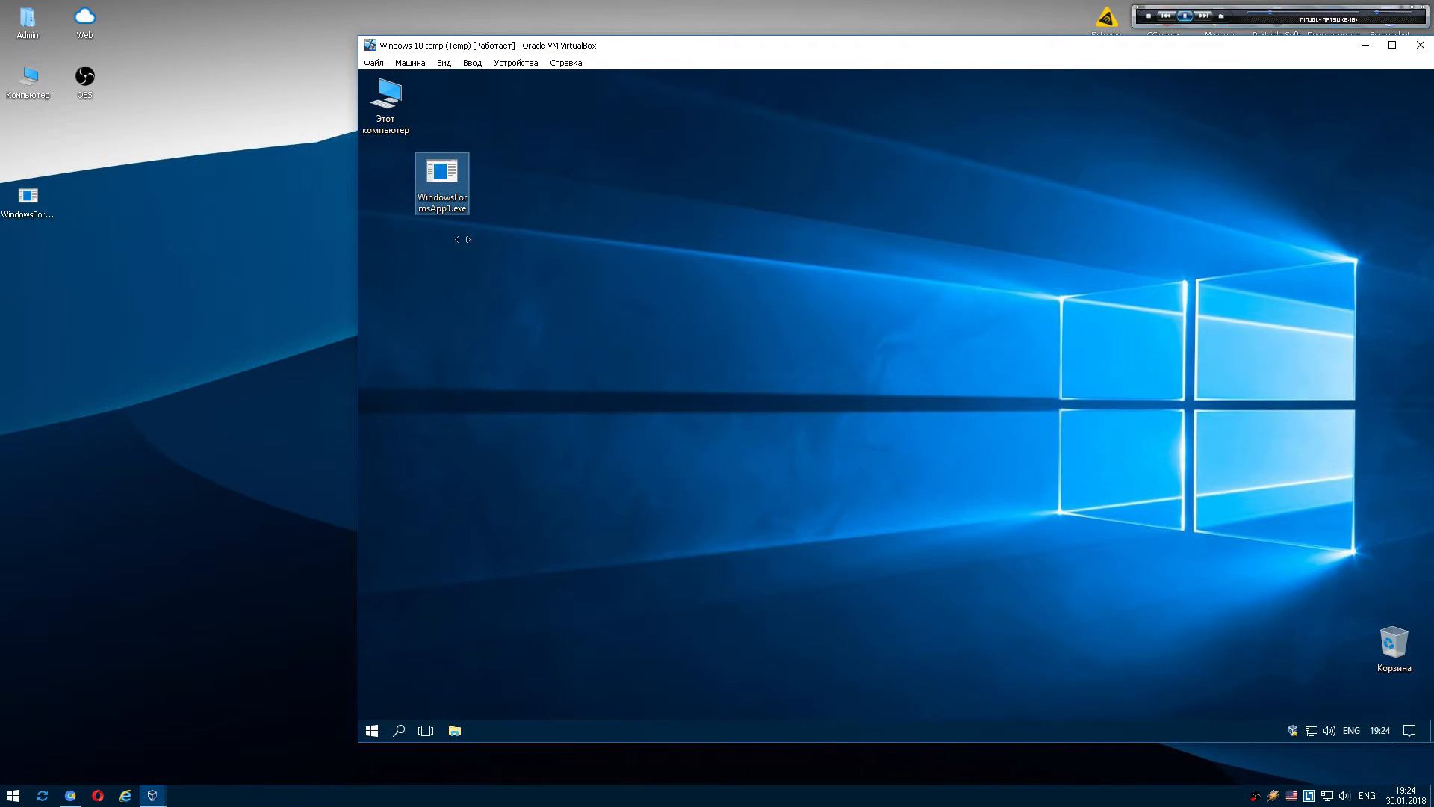
double_click(442, 181)
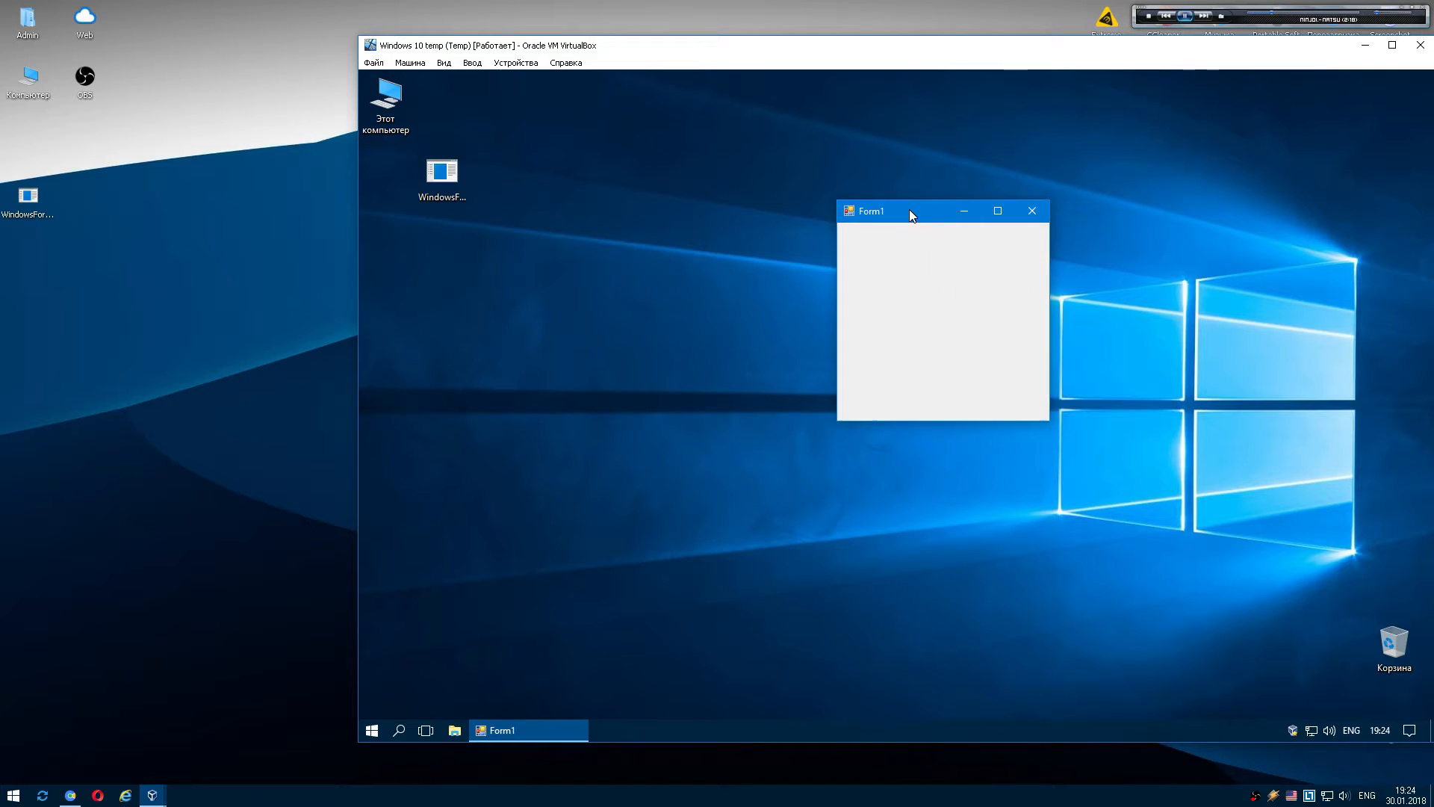
left_click(1032, 211)
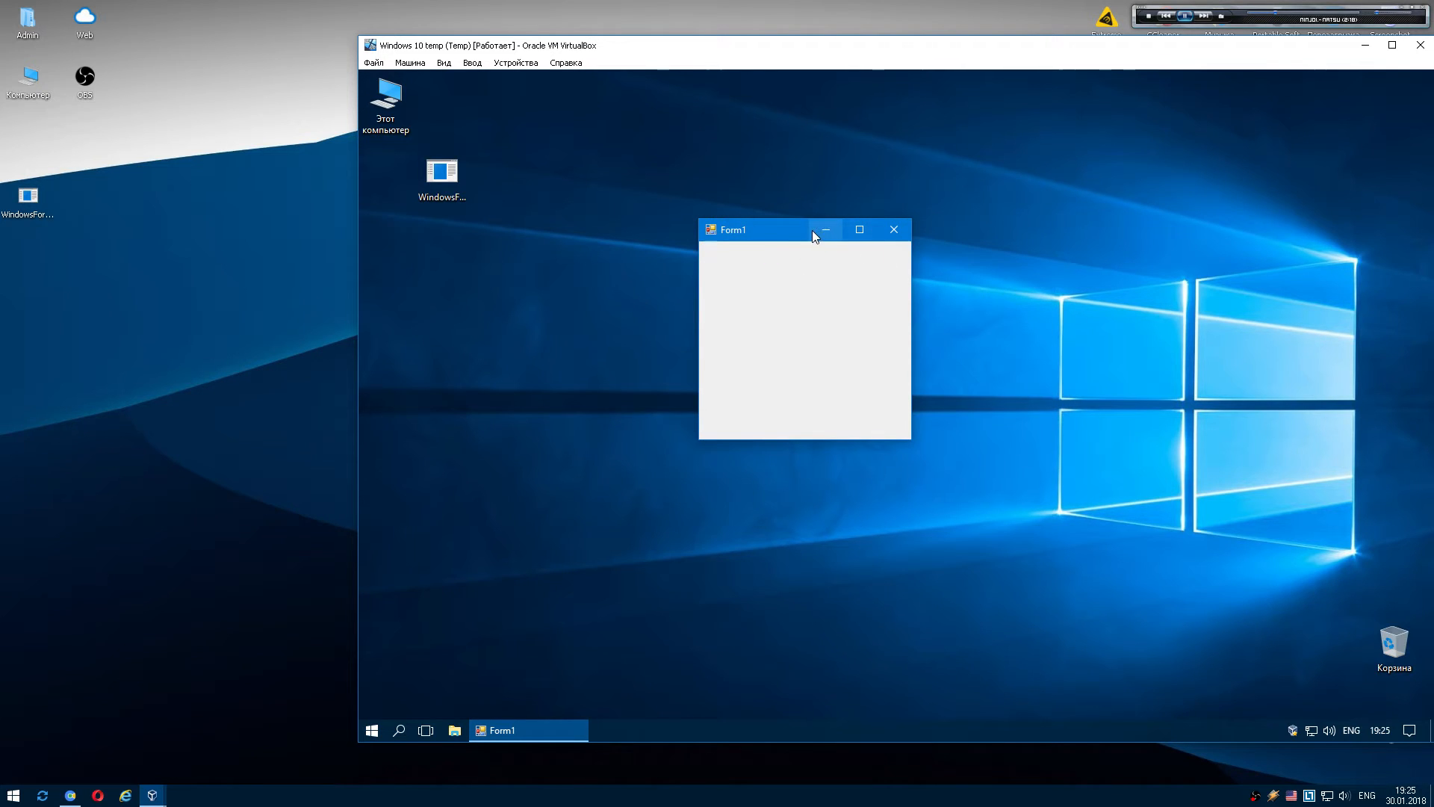
left_click(825, 229)
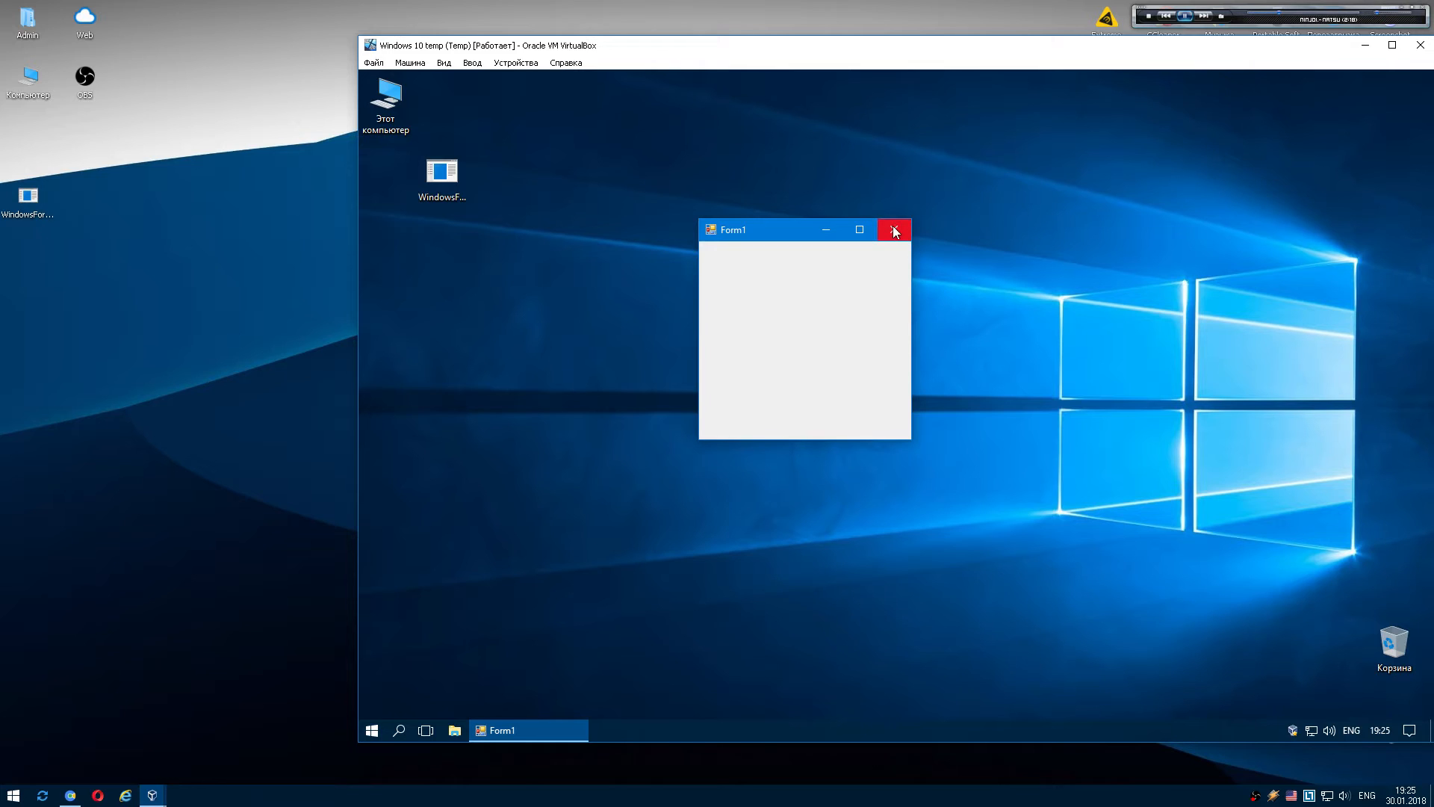
left_click(893, 230)
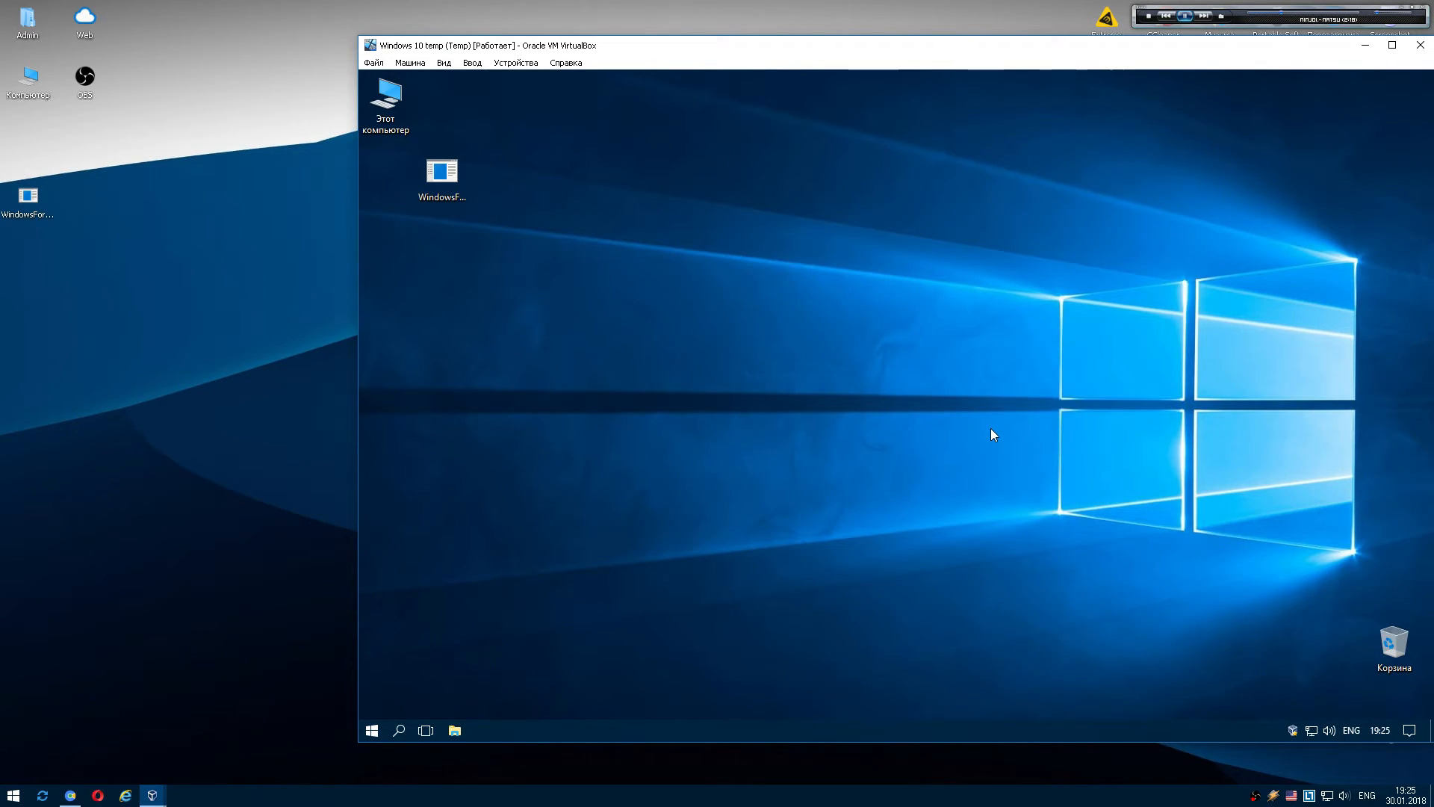
left_click(443, 172)
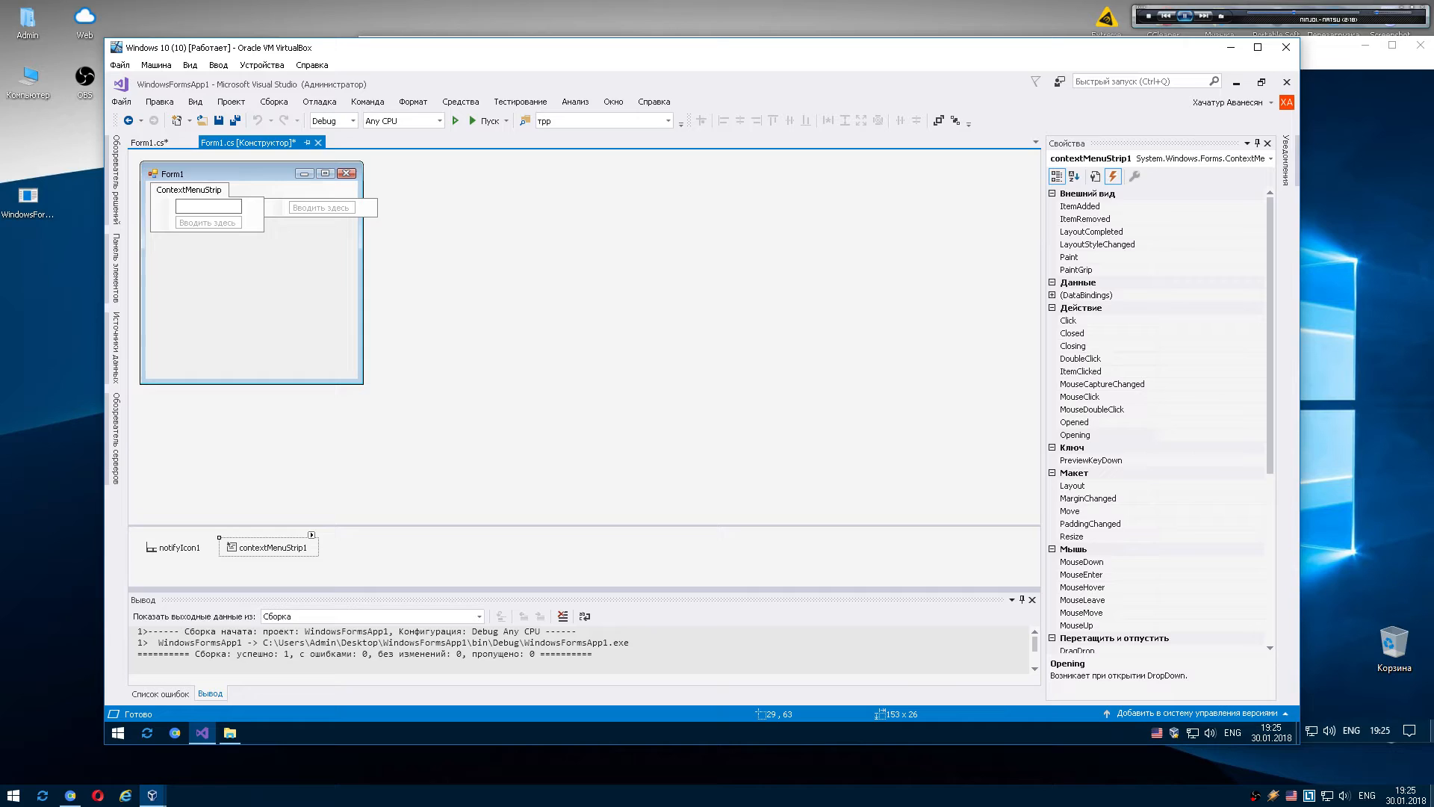
Add a Close item to contextMenuStrip1 whose click handler calls this.Close().
type("Close")
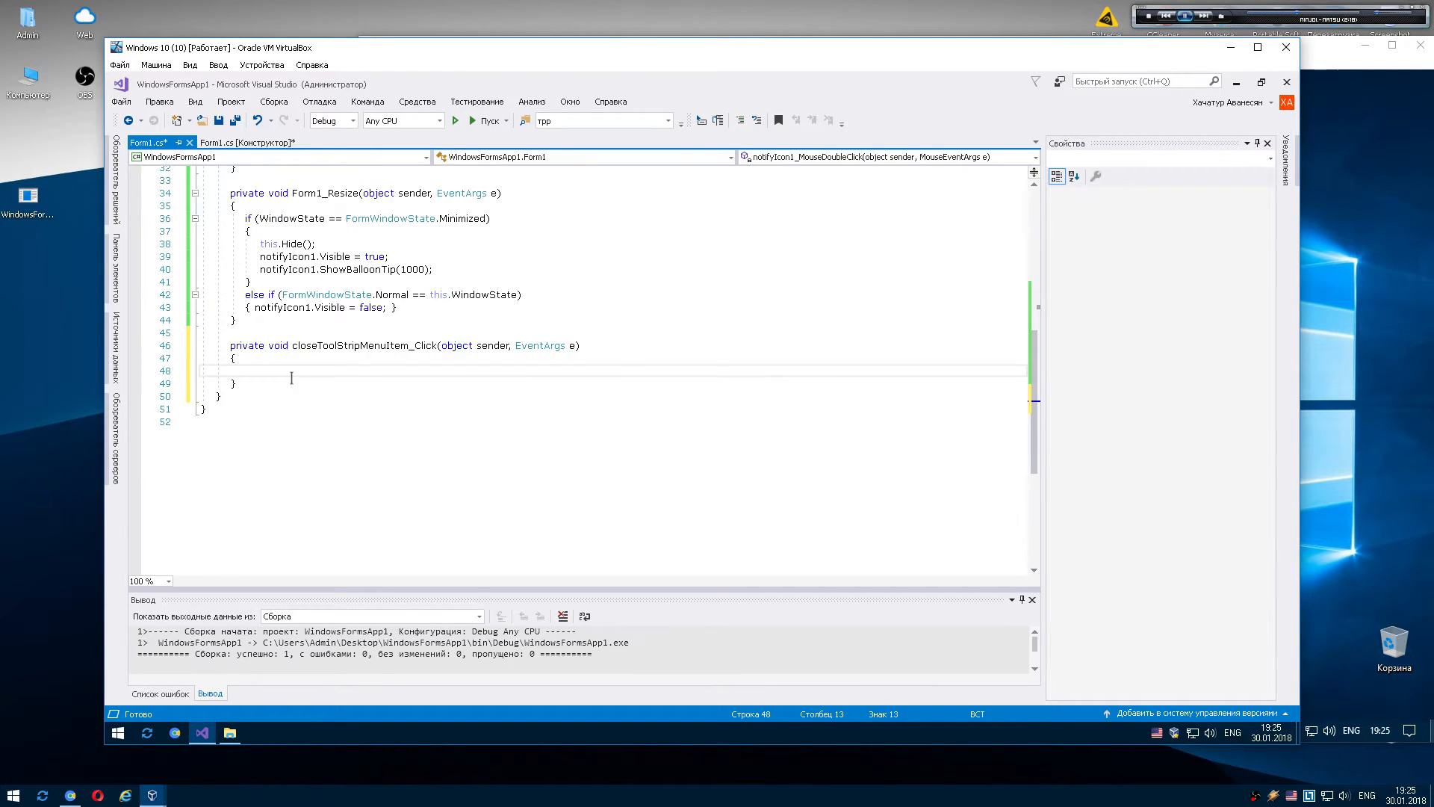
type("this")
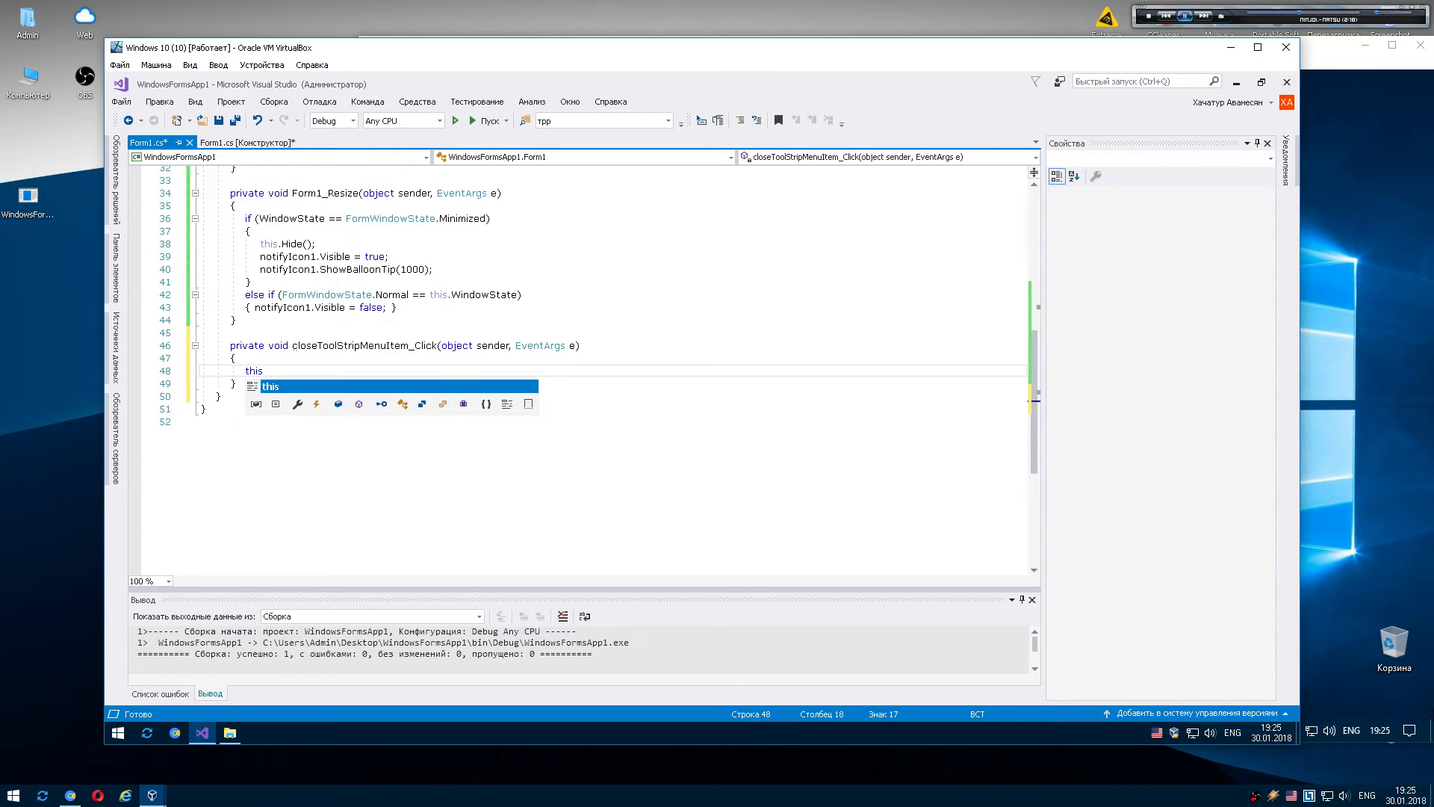
type(".Close();")
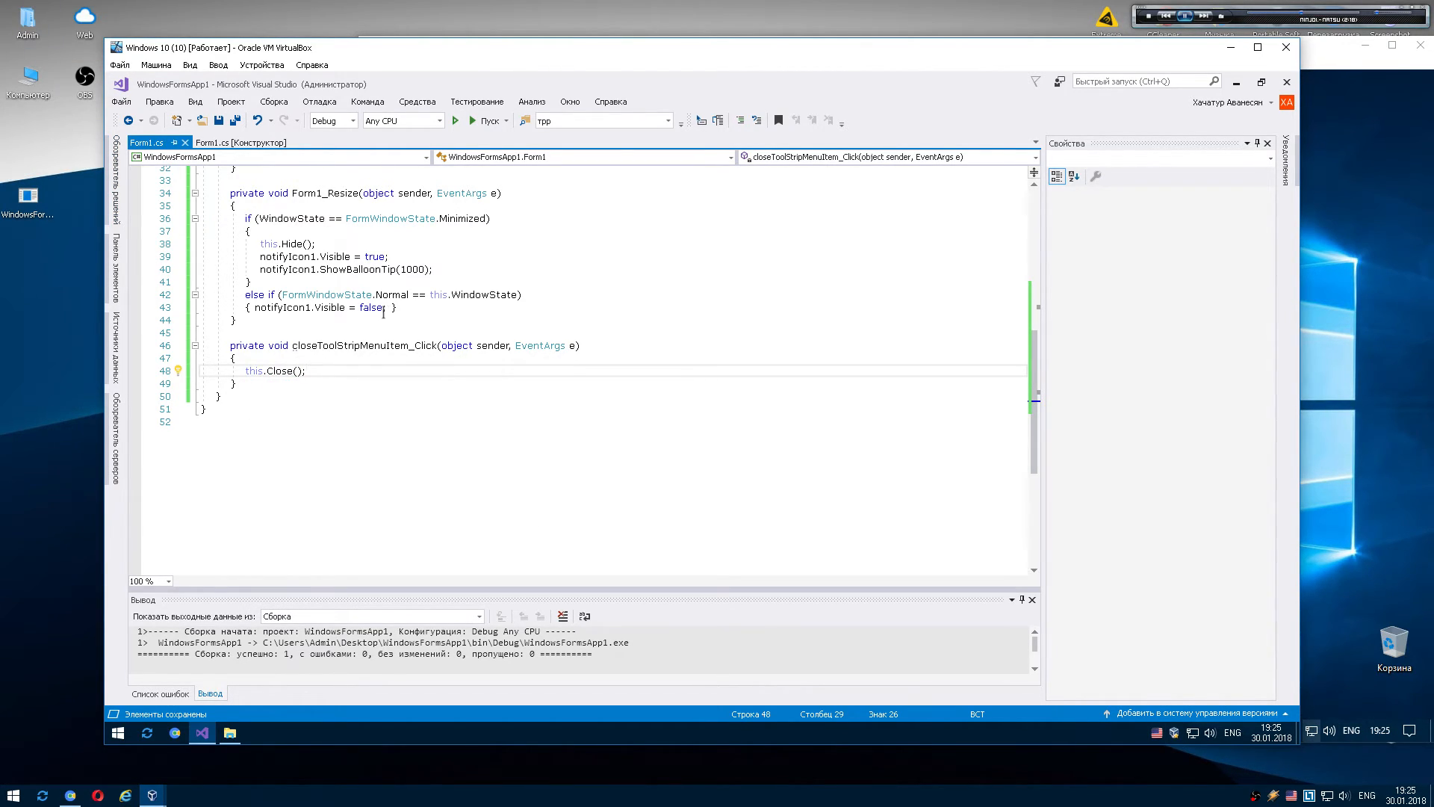
left_click(236, 142)
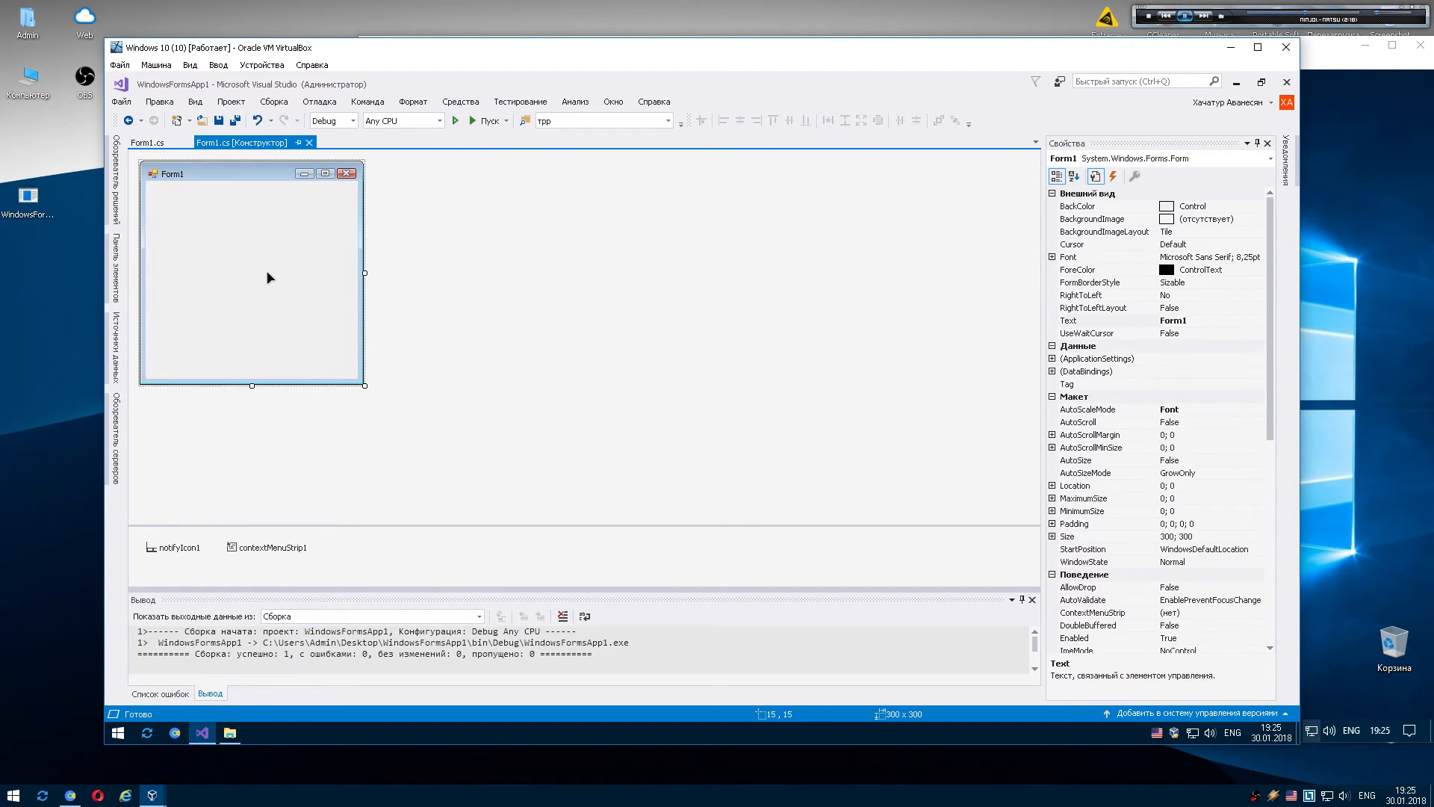
Set notifyIcon1's ContextMenuStrip property to contextMenuStrip1.
left_click(178, 546)
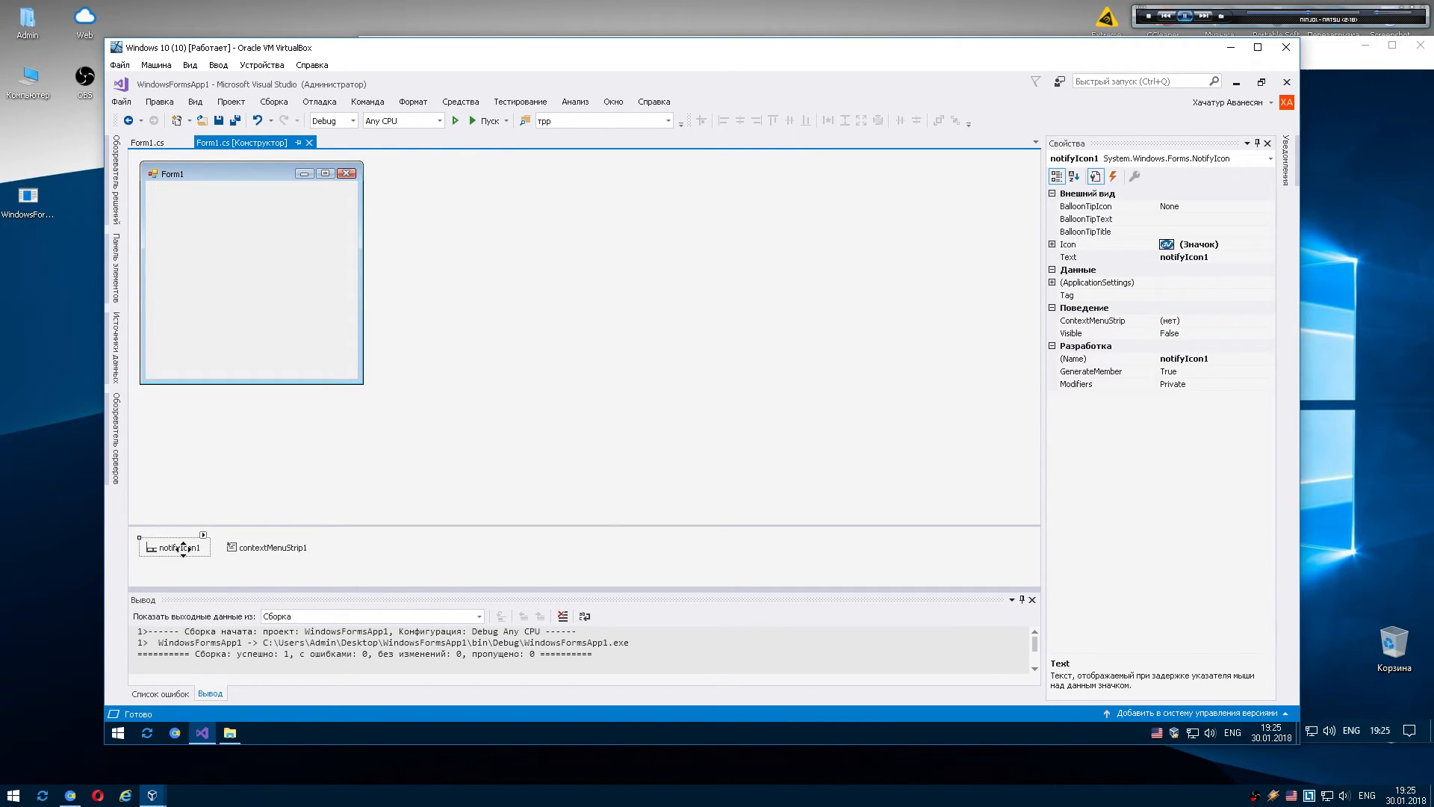
left_click(1103, 320)
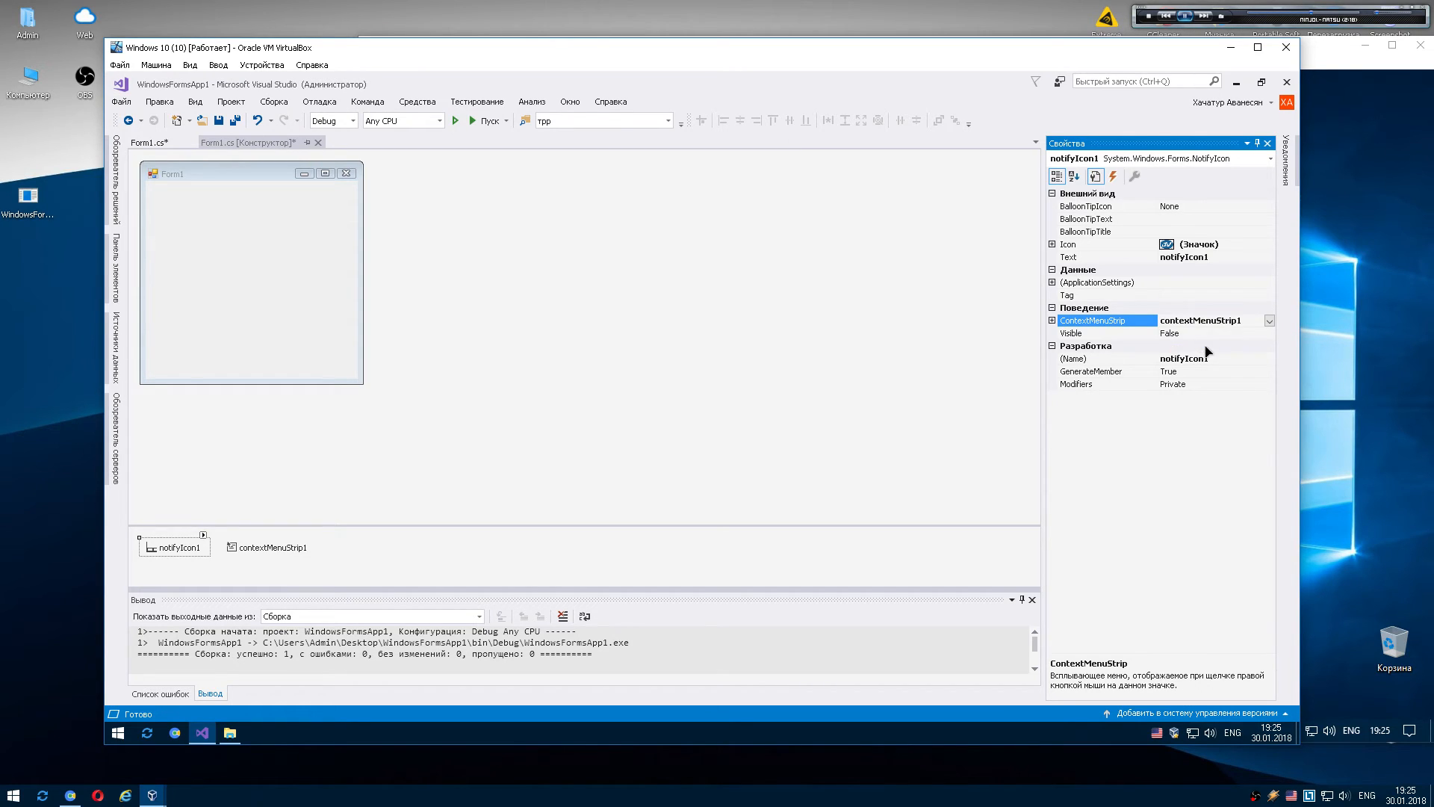
mouse_move(1159, 732)
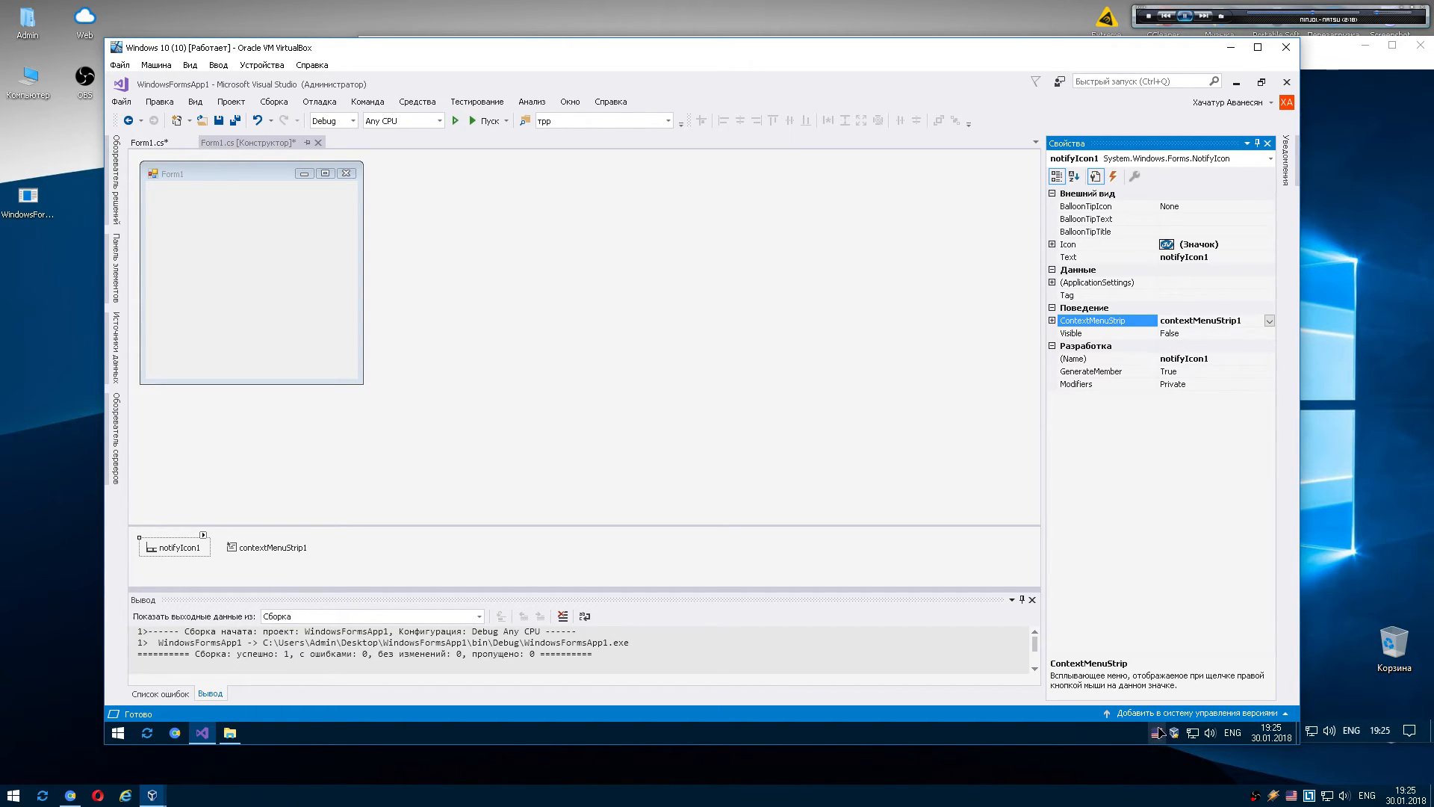
mouse_move(216, 599)
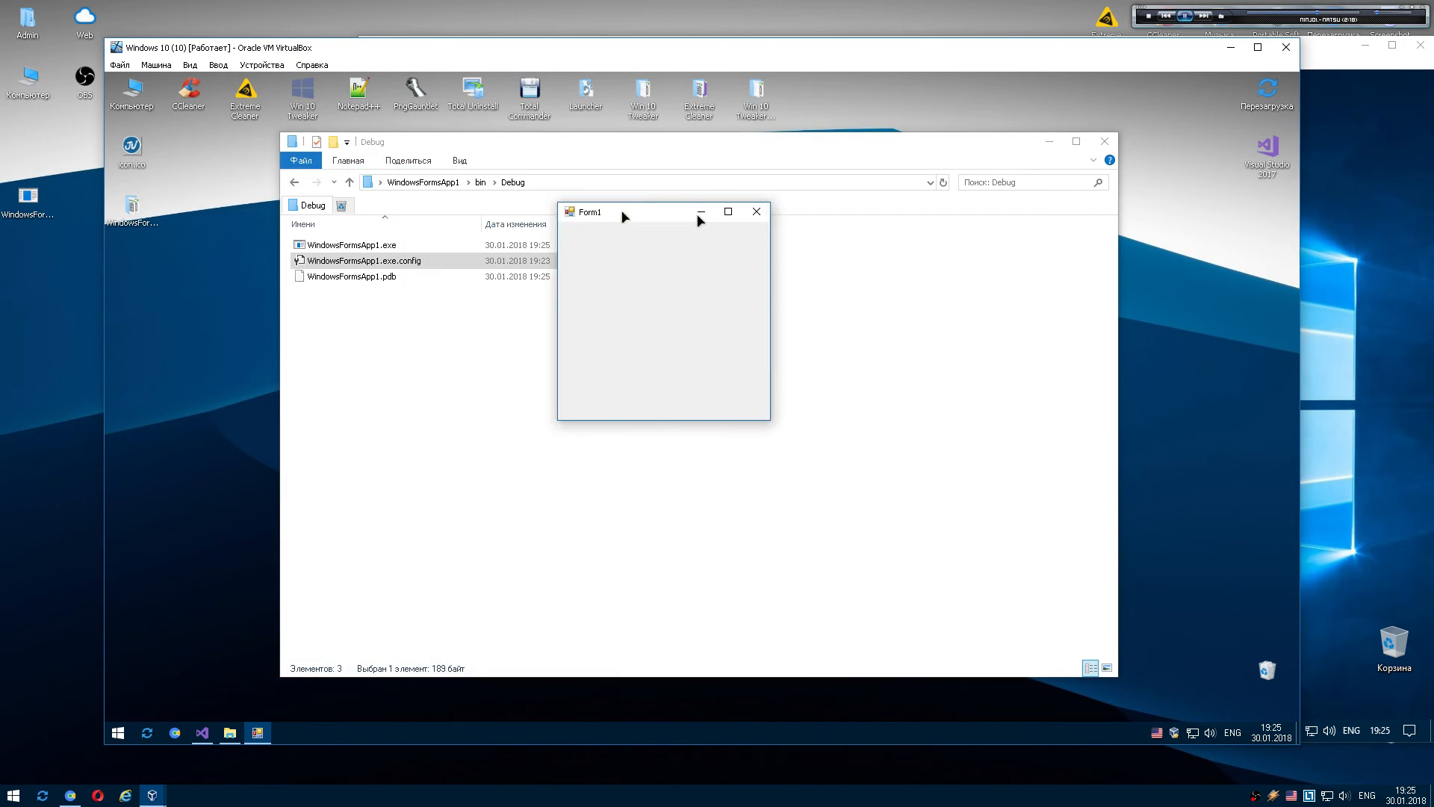
Minimize the running Form1 into the system tray, then return to Visual Studio.
left_click(756, 211)
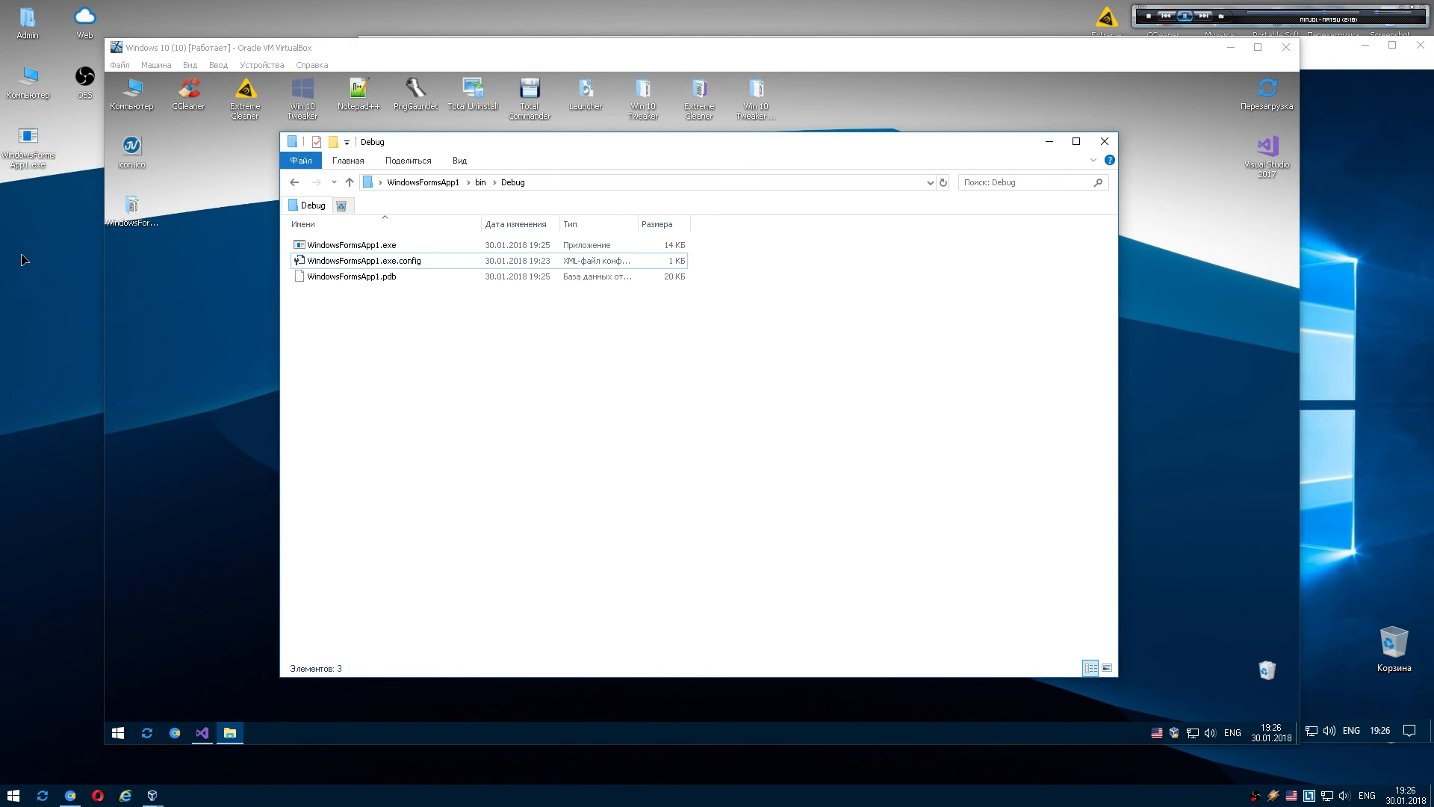
mouse_move(36, 271)
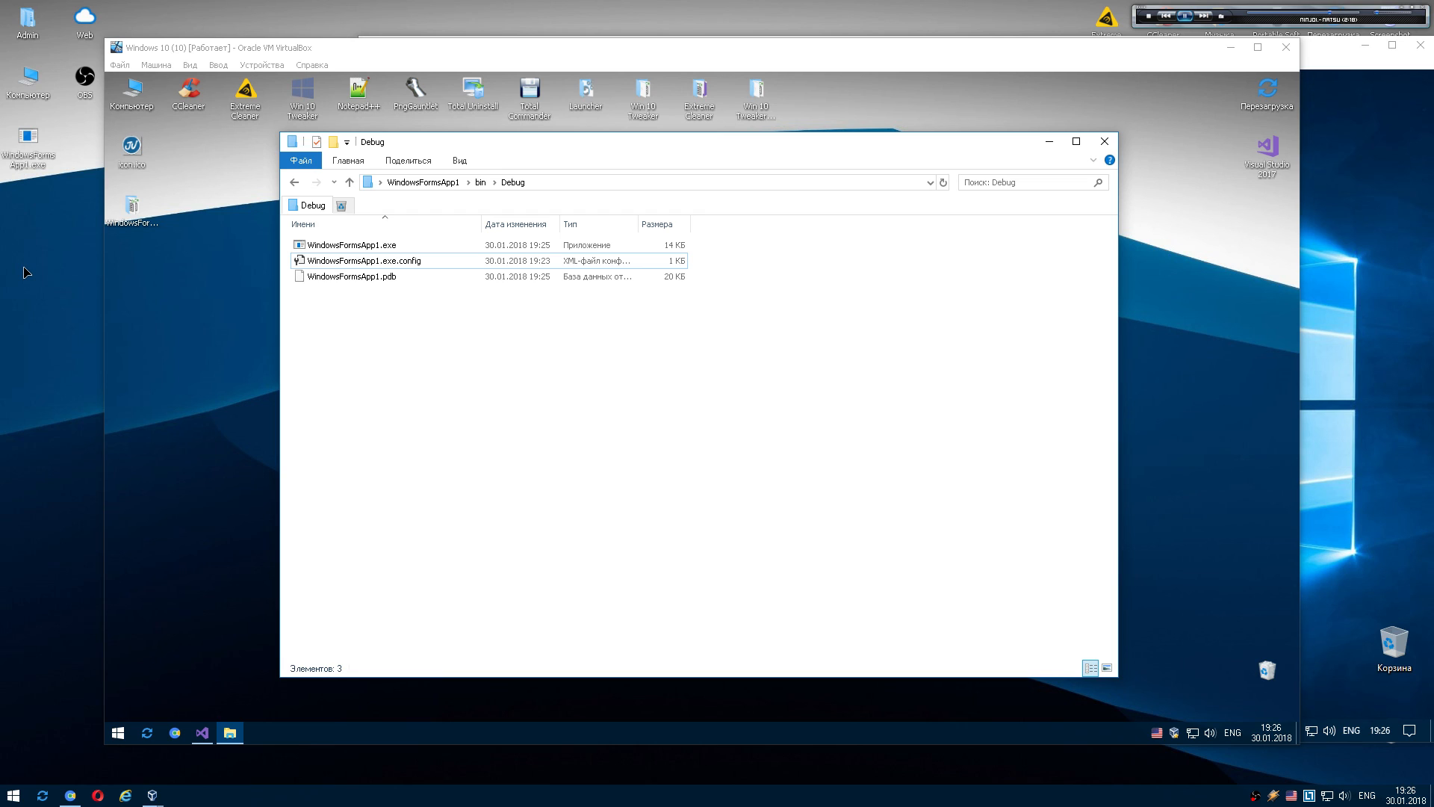
left_click(202, 732)
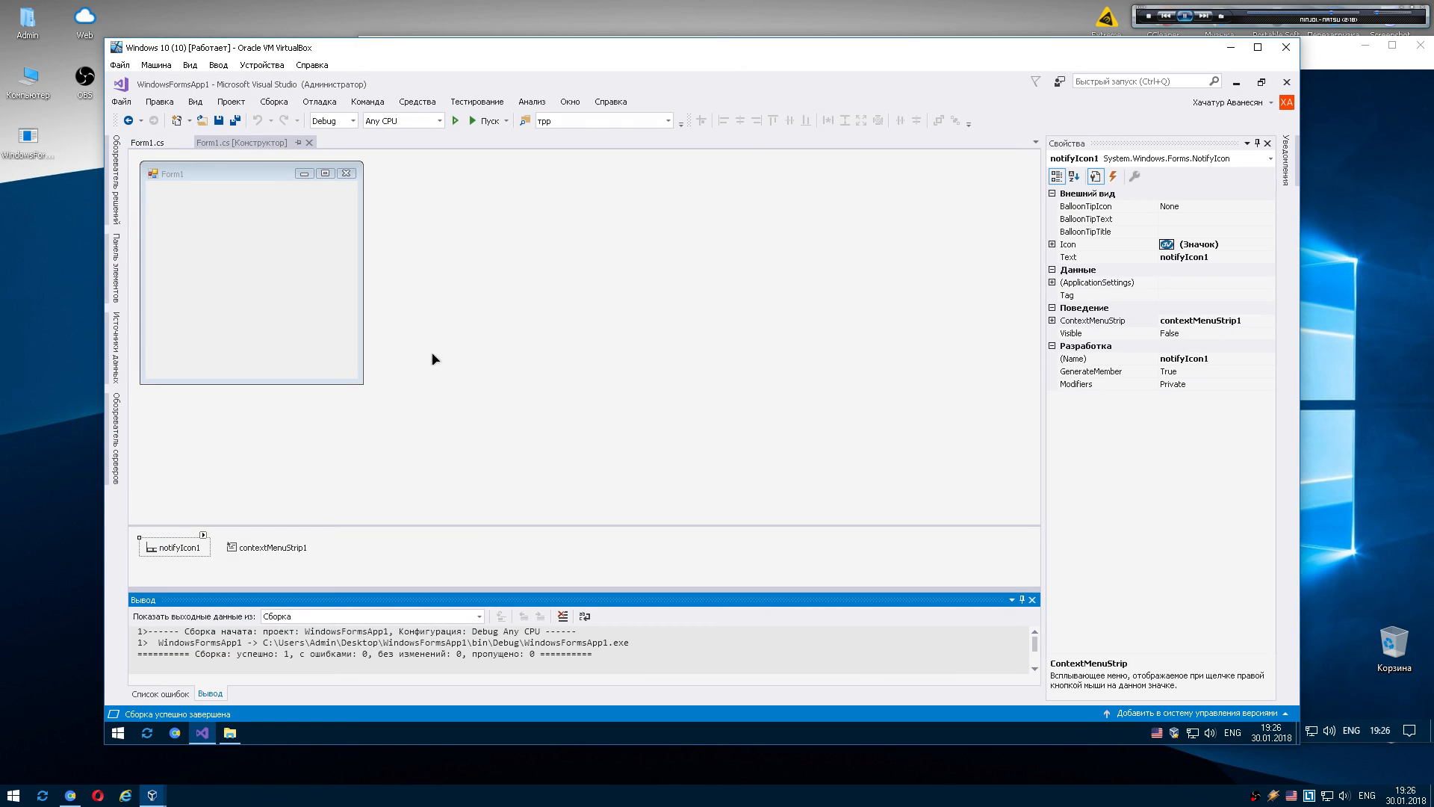